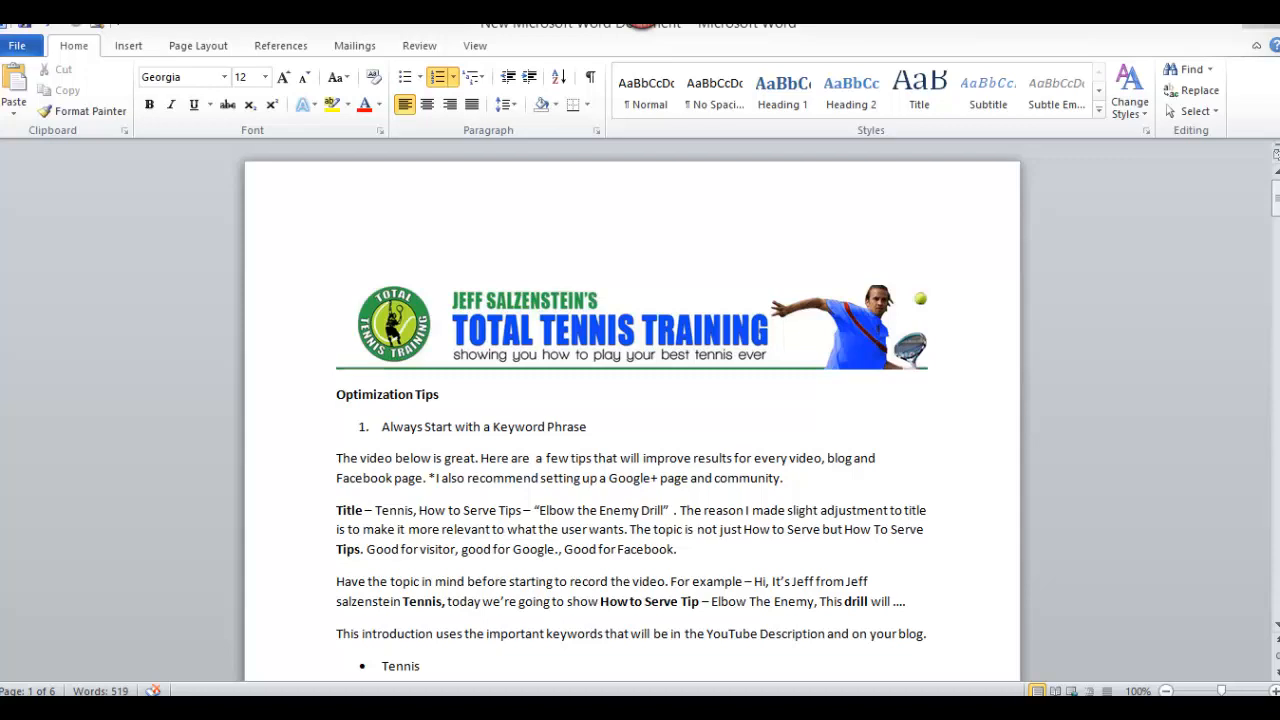
mouse_move(1044, 347)
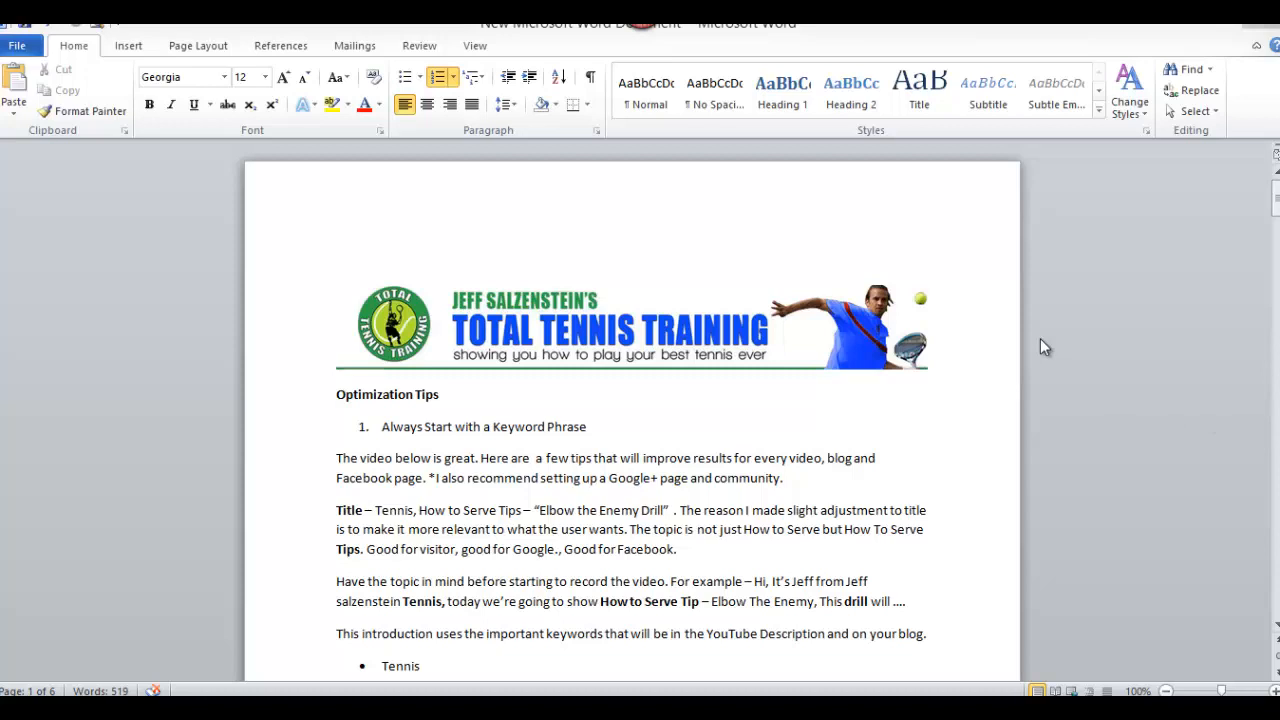
Scroll down through the video description on page 2.
scroll(down, 3)
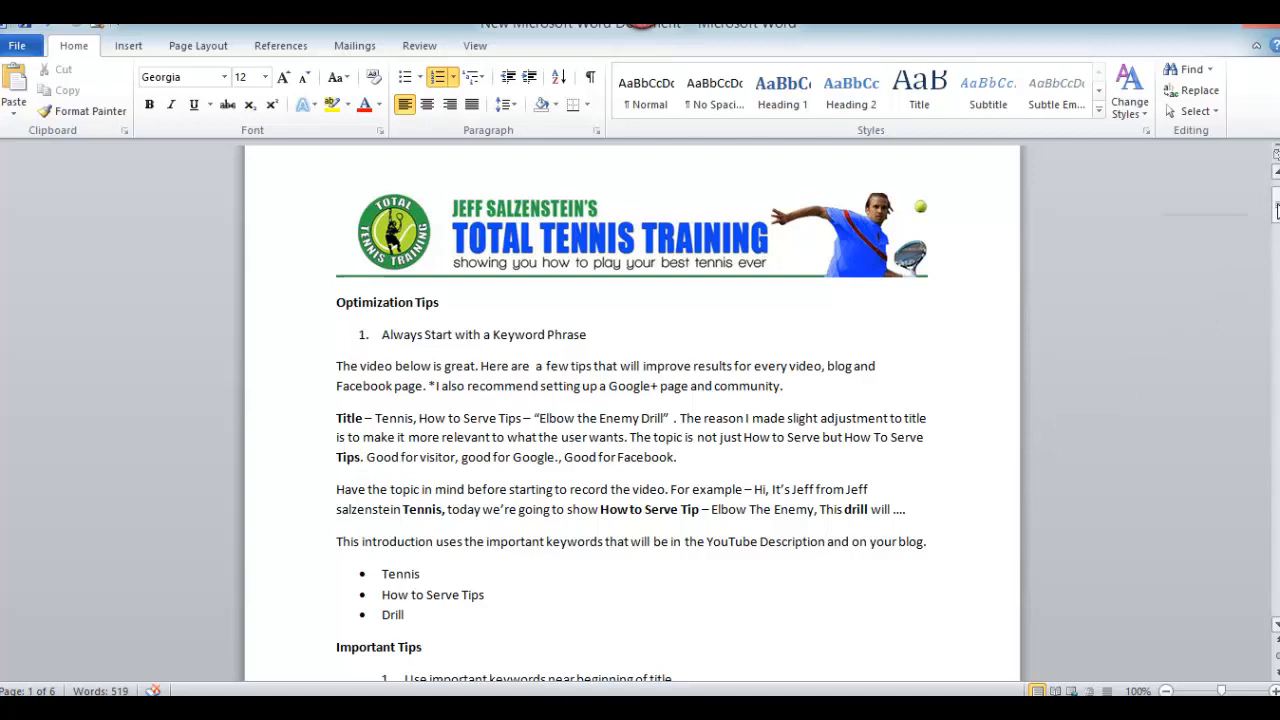
scroll(down, 3)
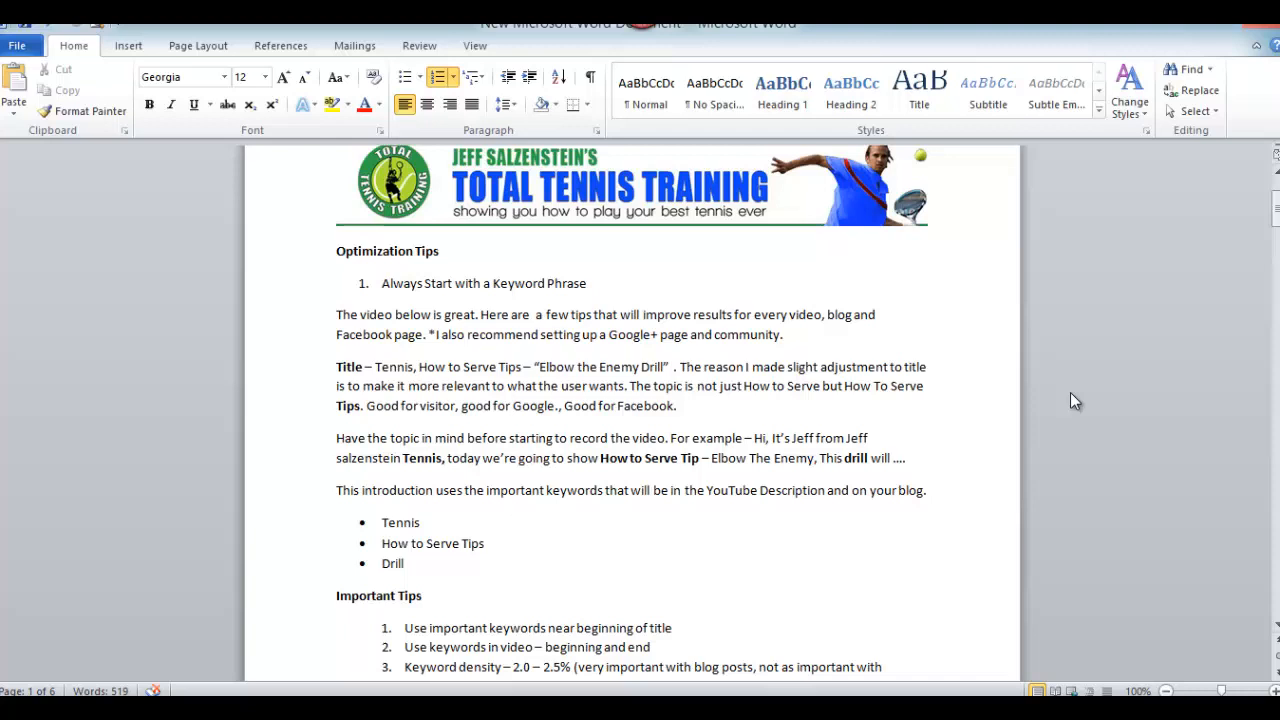
scroll(down, 3)
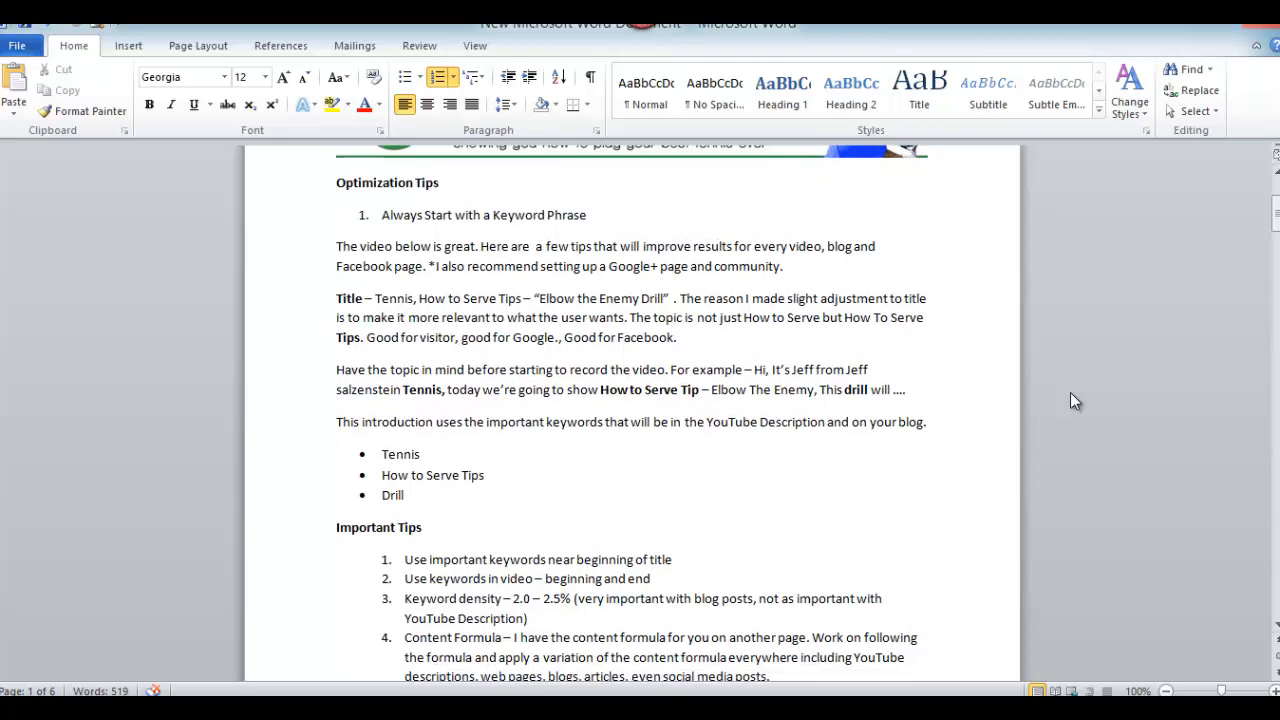
scroll(down, 3)
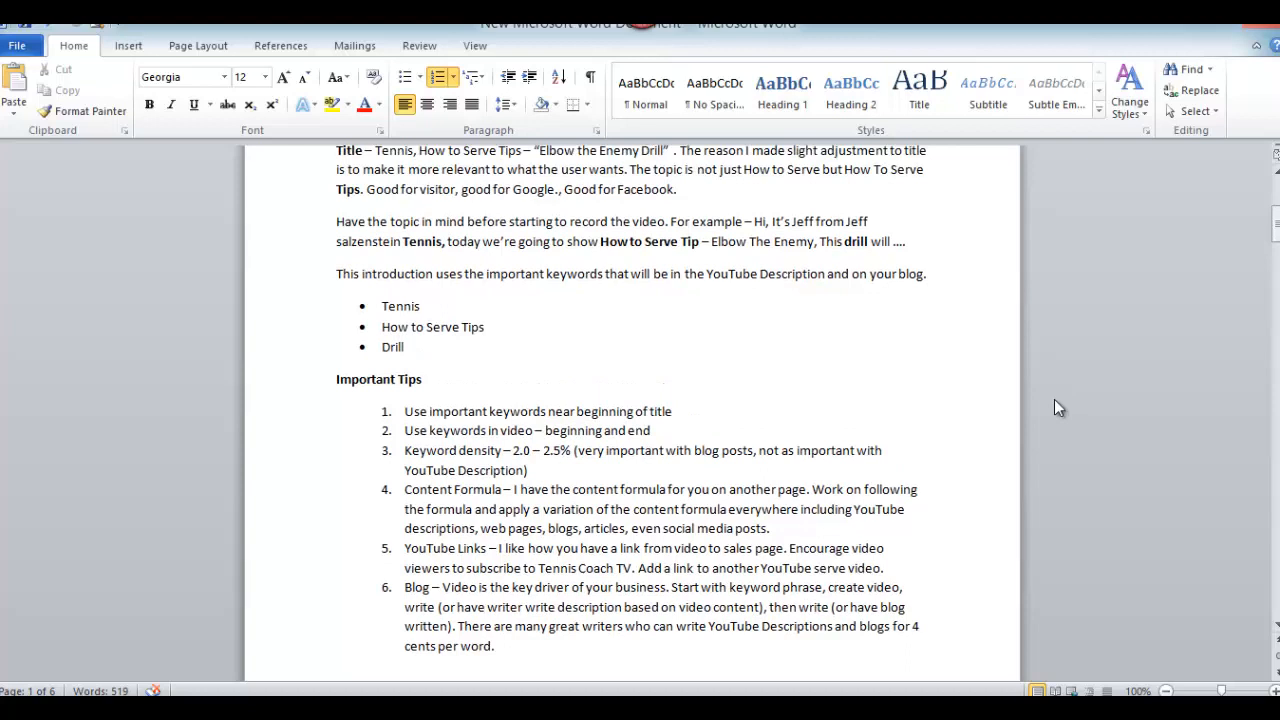
scroll(down, 3)
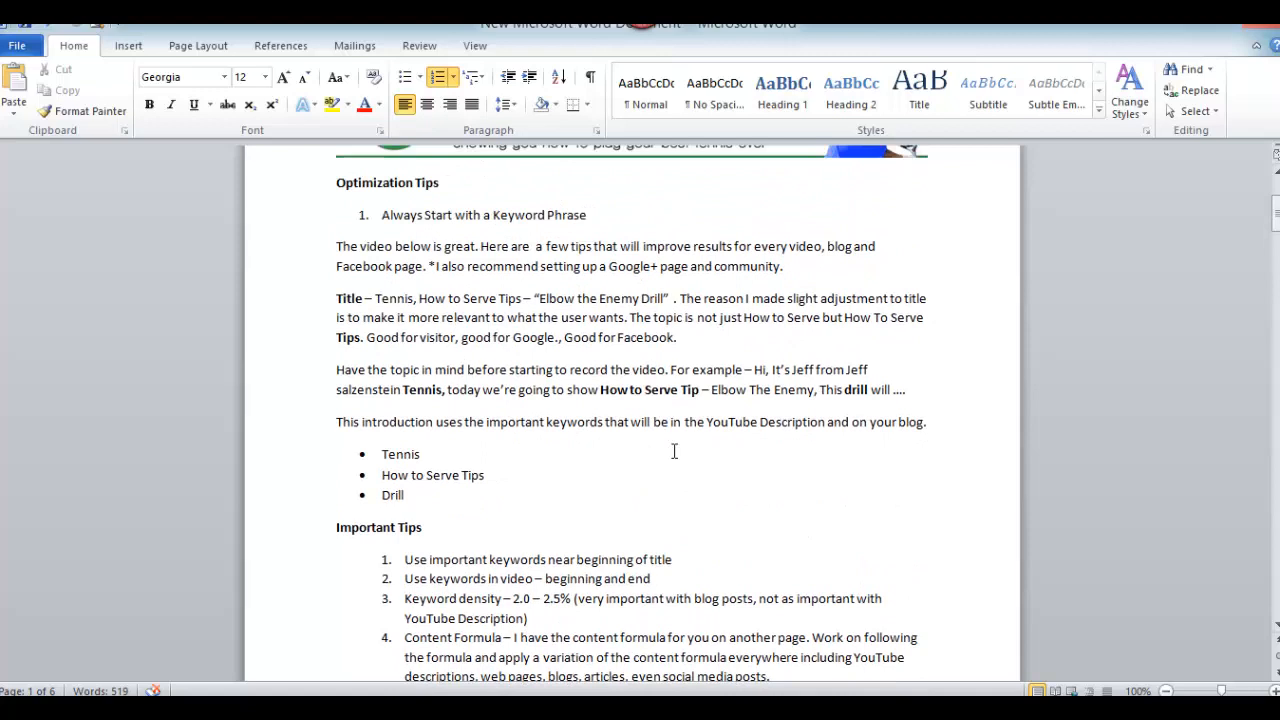
mouse_move(548, 480)
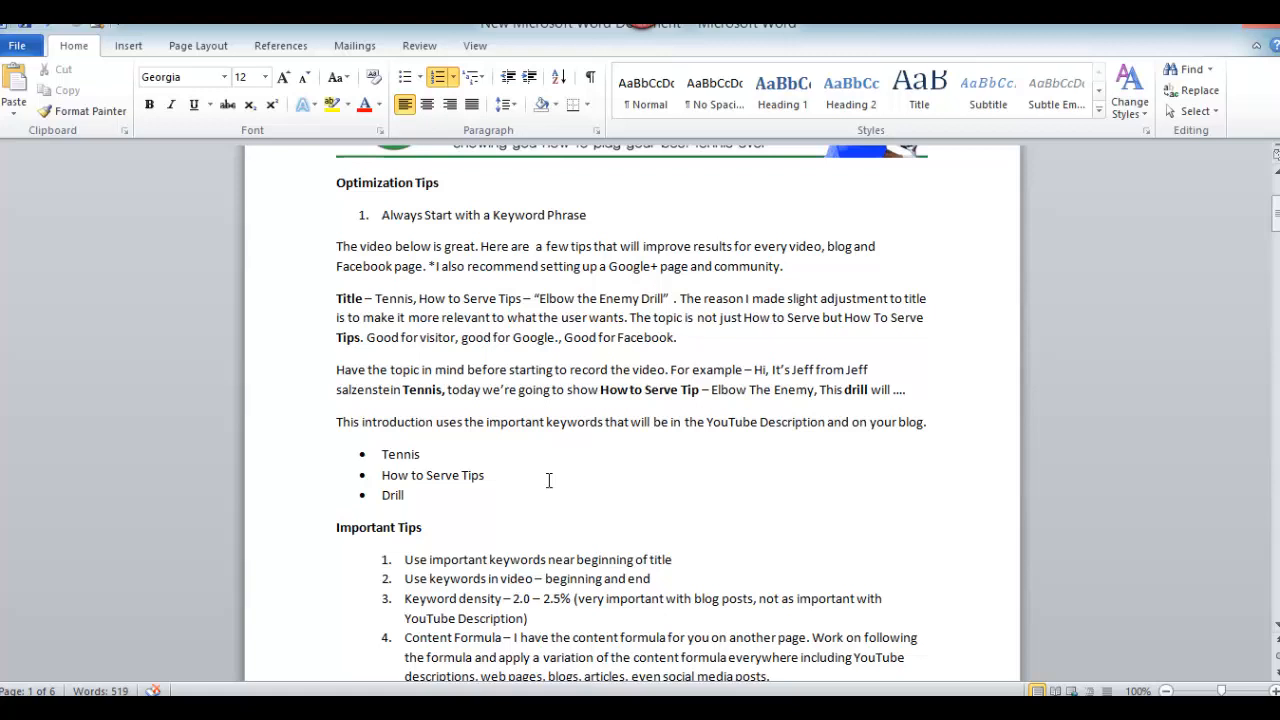
Highlight the example video title after 'Title', then deselect it and keep reading downward.
drag(377, 298, 447, 298)
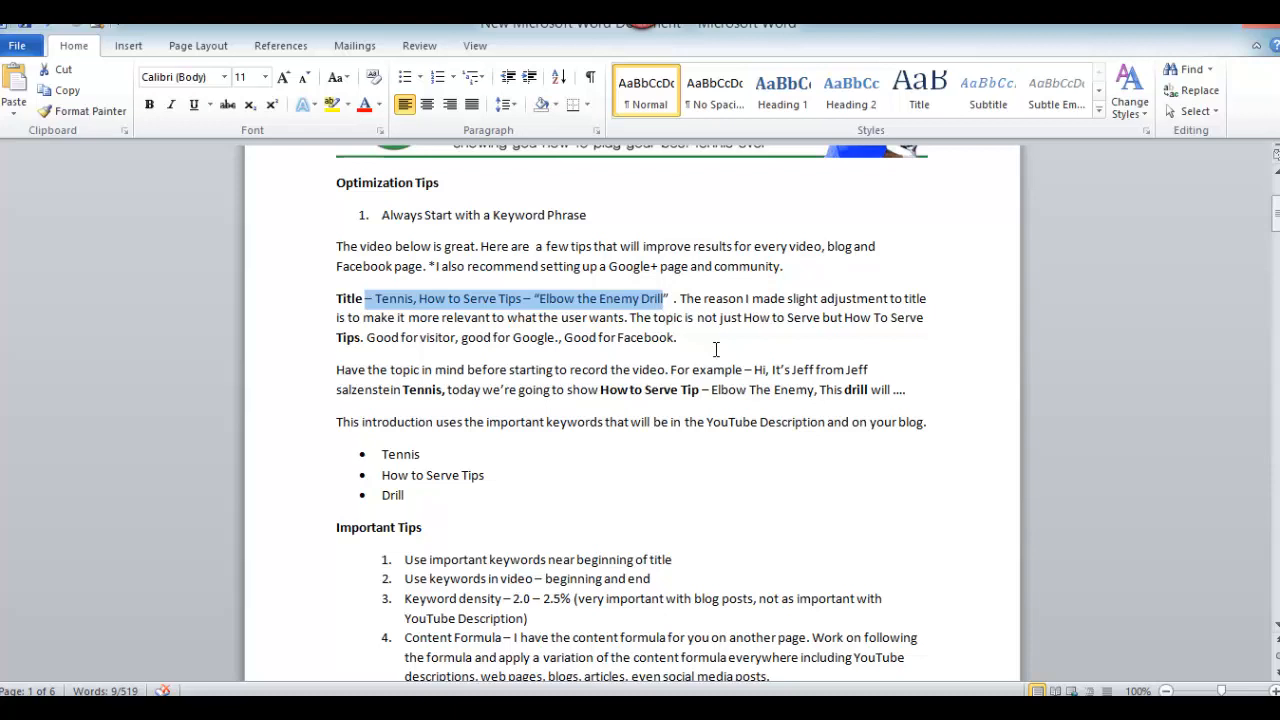
mouse_move(1000, 507)
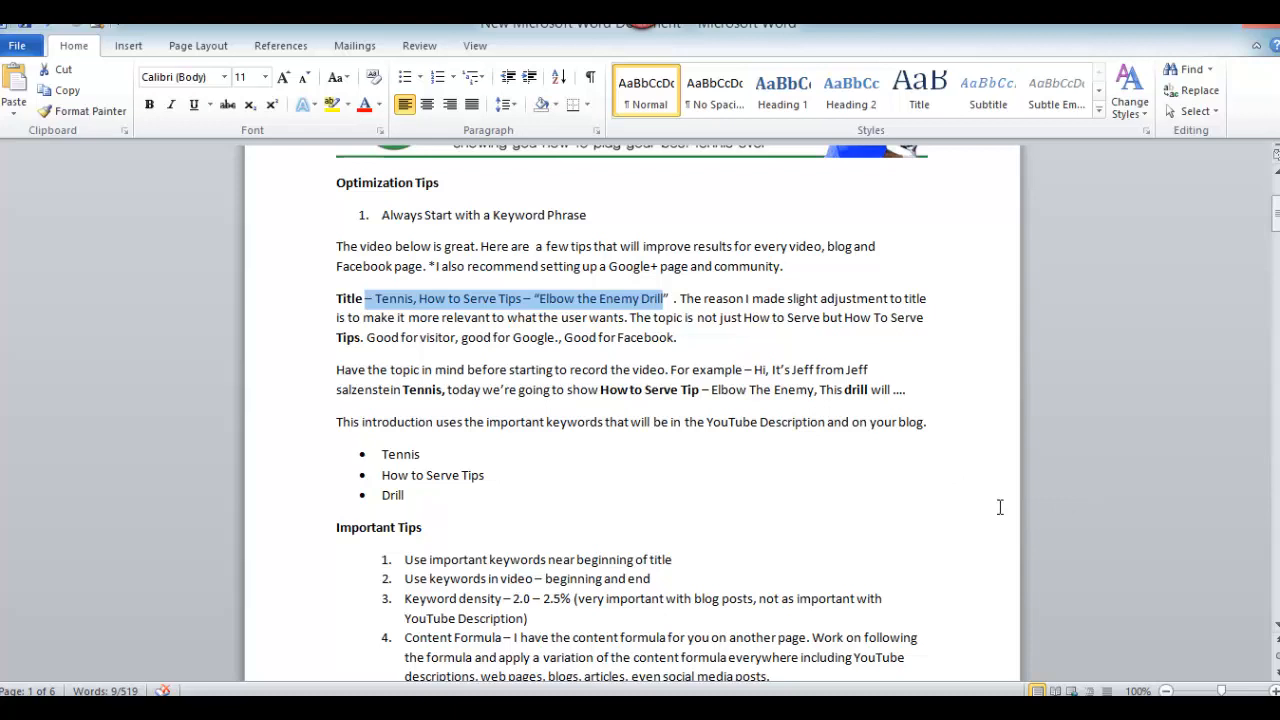
click(404, 494)
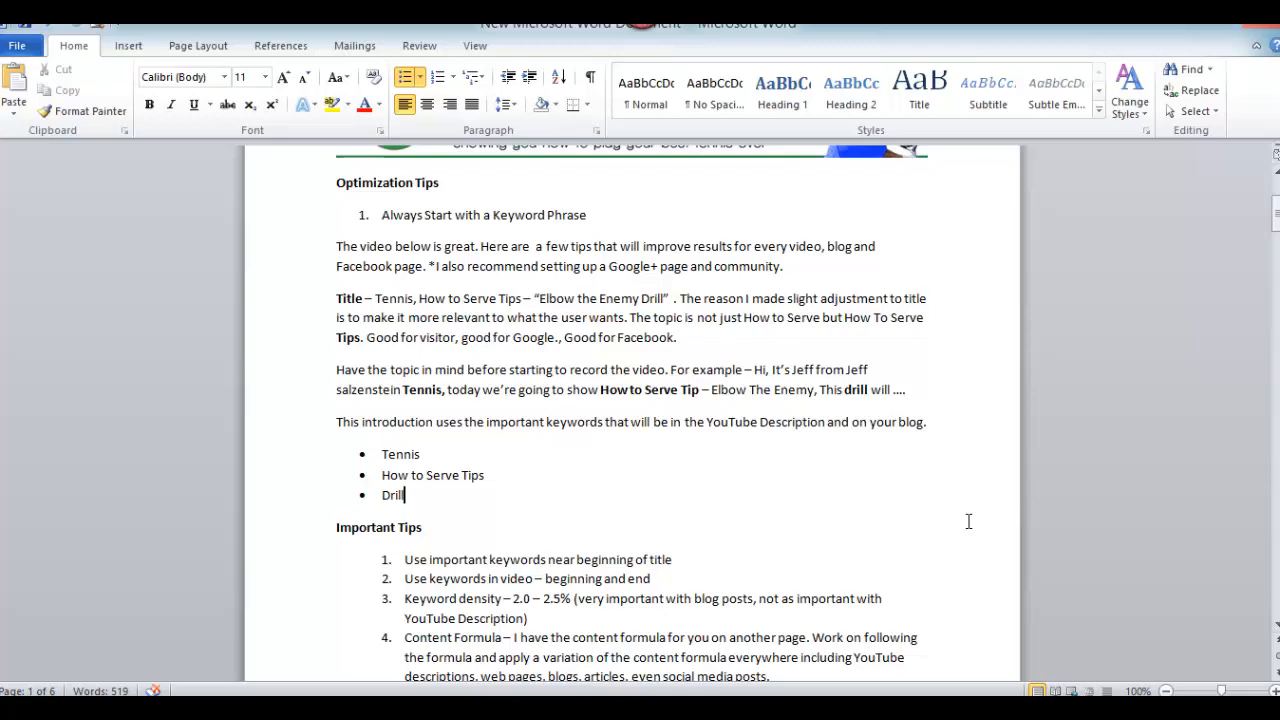
scroll(down, 3)
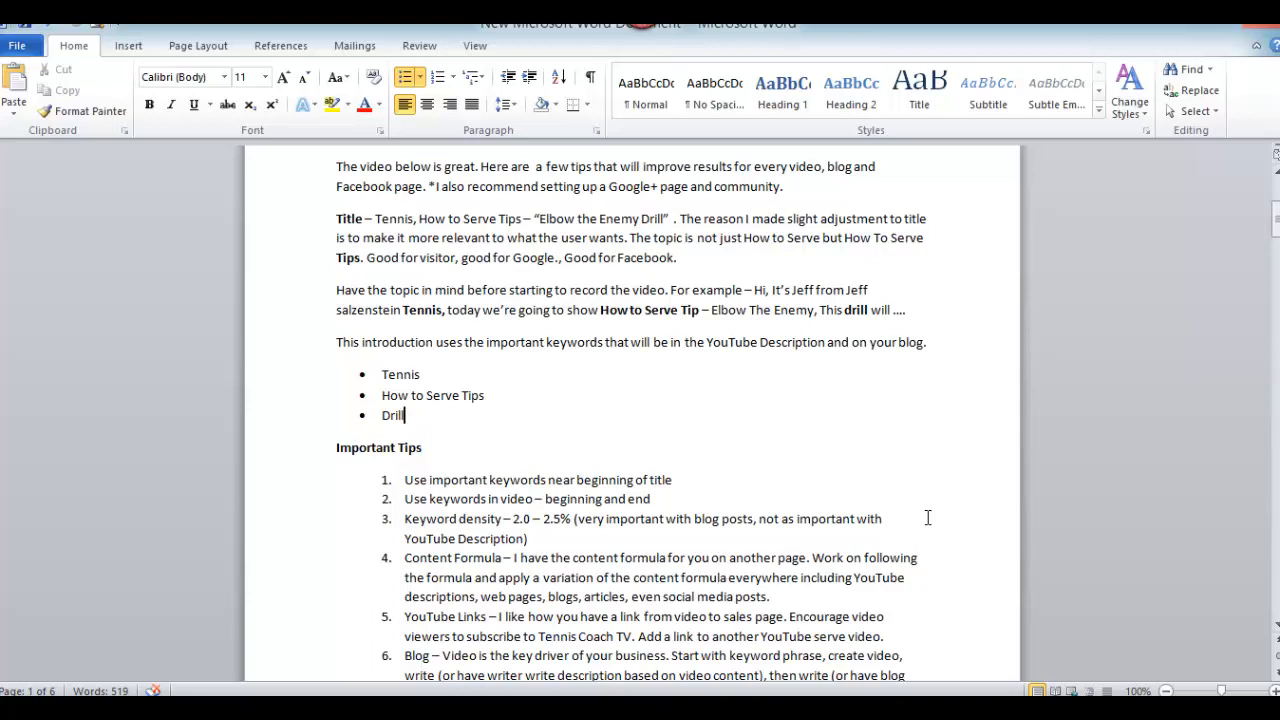
mouse_move(920, 519)
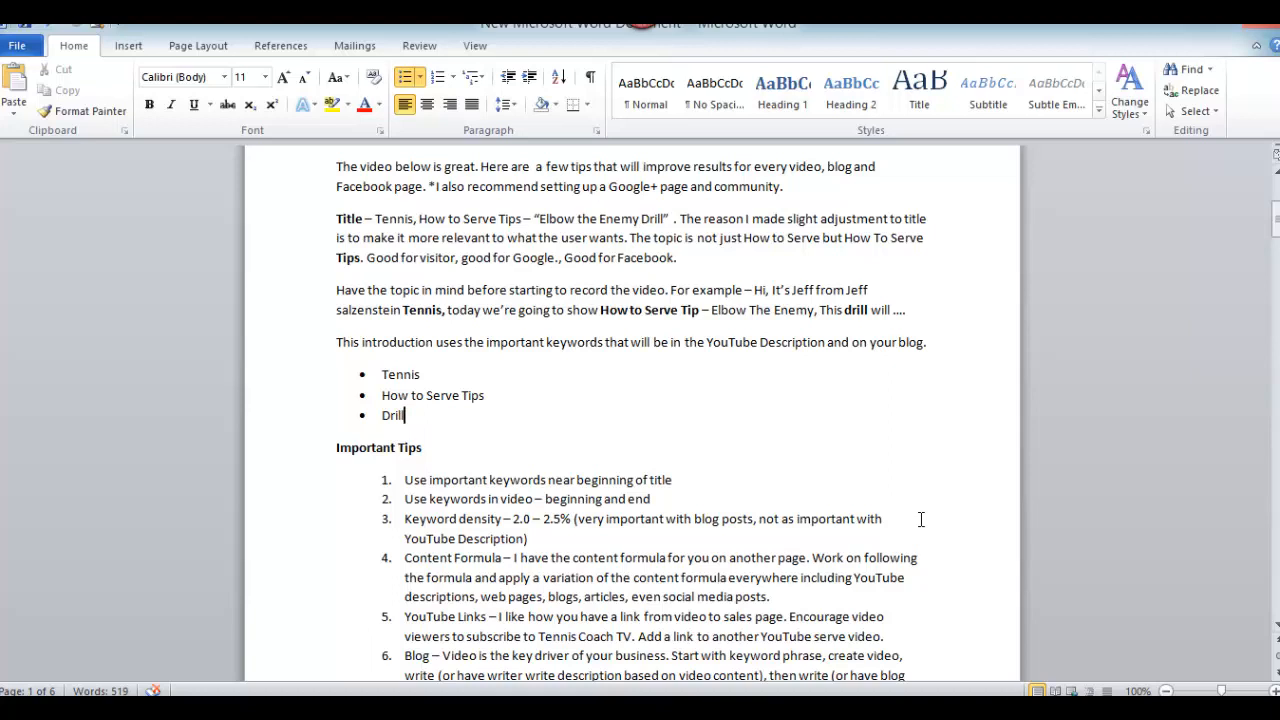
mouse_move(913, 522)
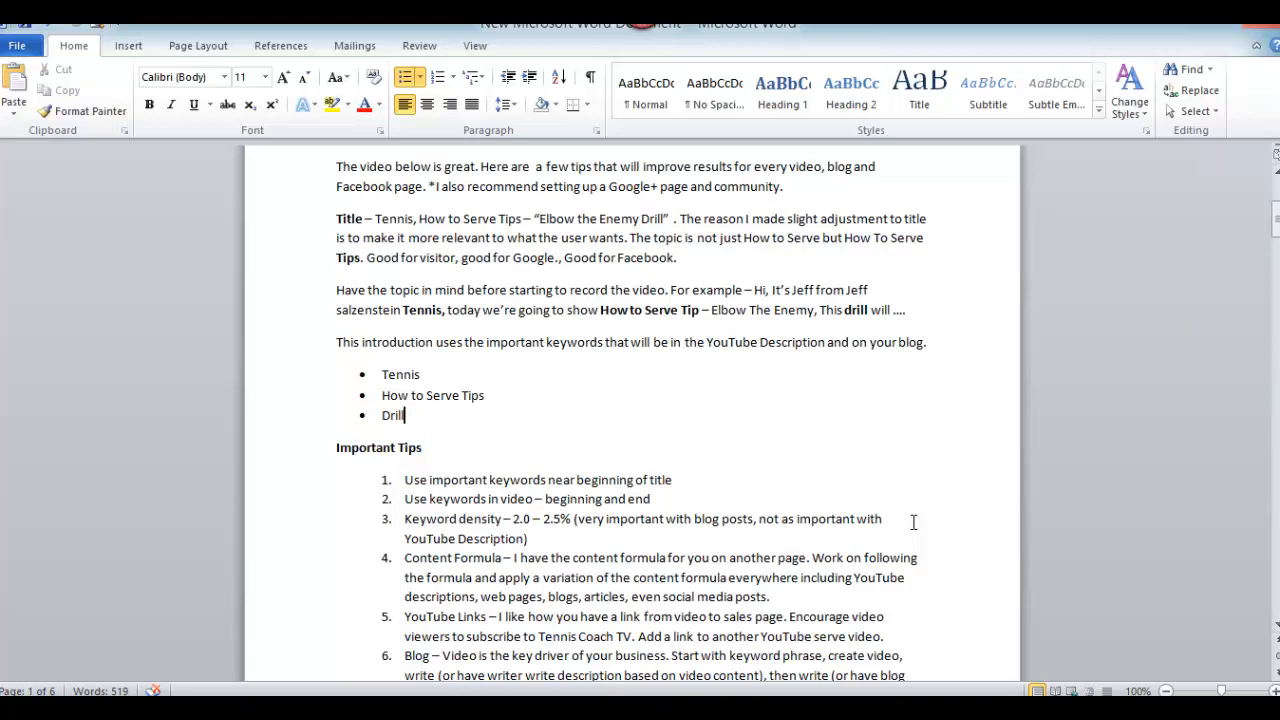
double_click(421, 310)
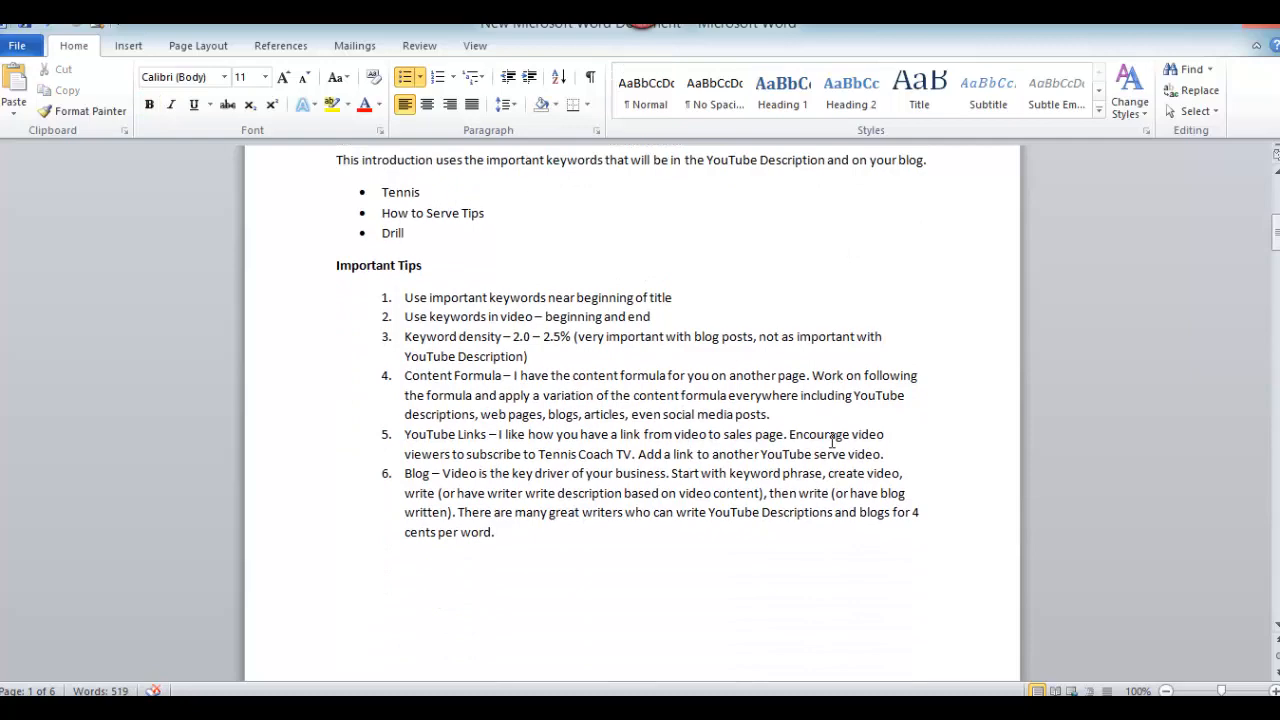
scroll(down, 3)
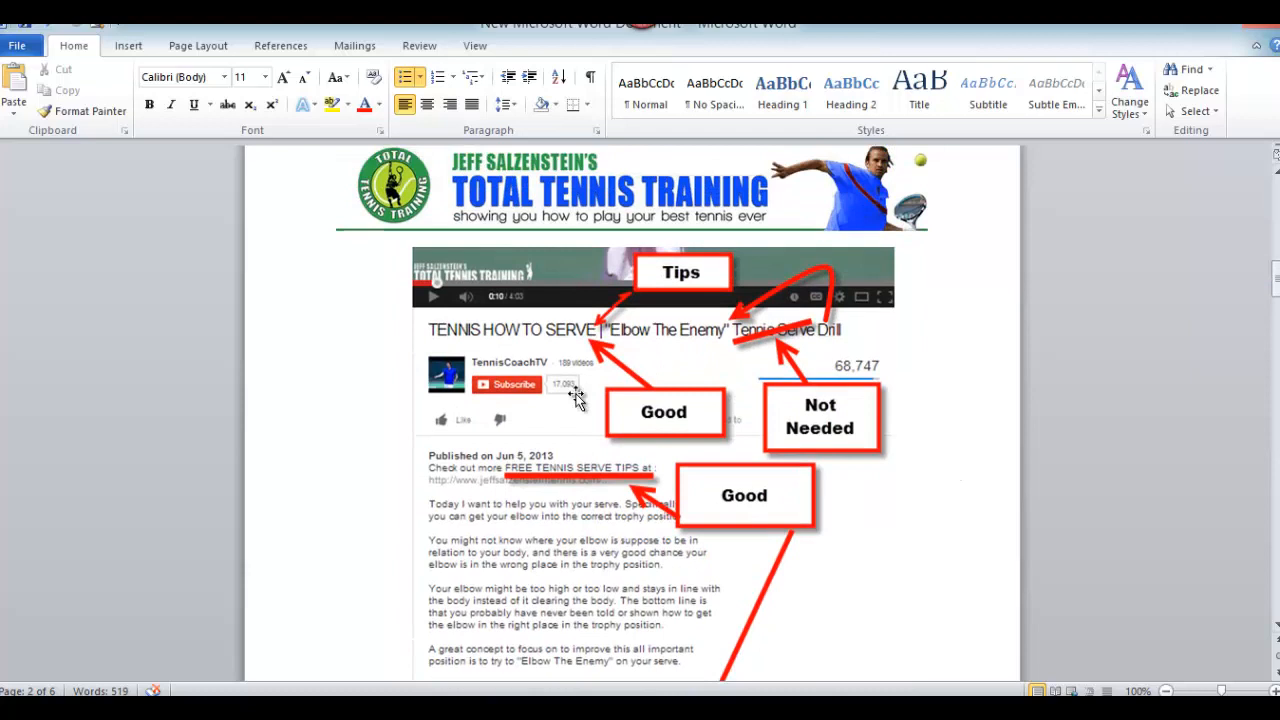
mouse_move(765, 340)
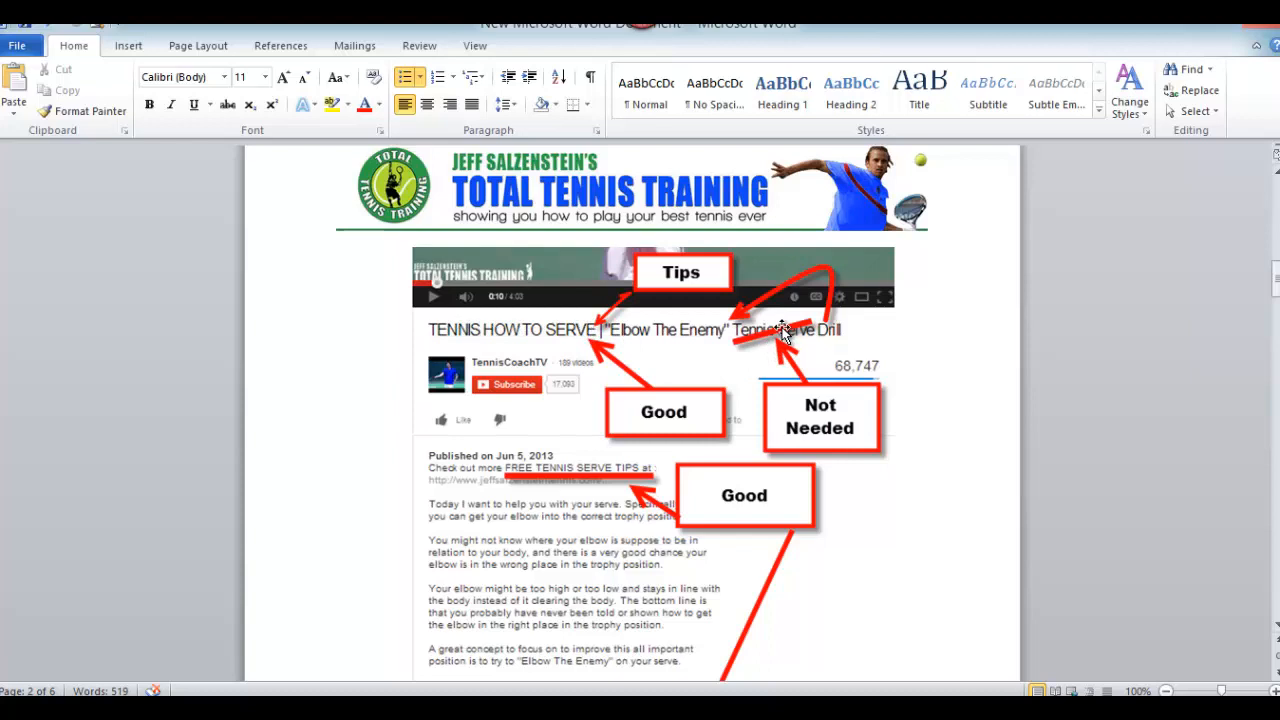
mouse_move(968, 458)
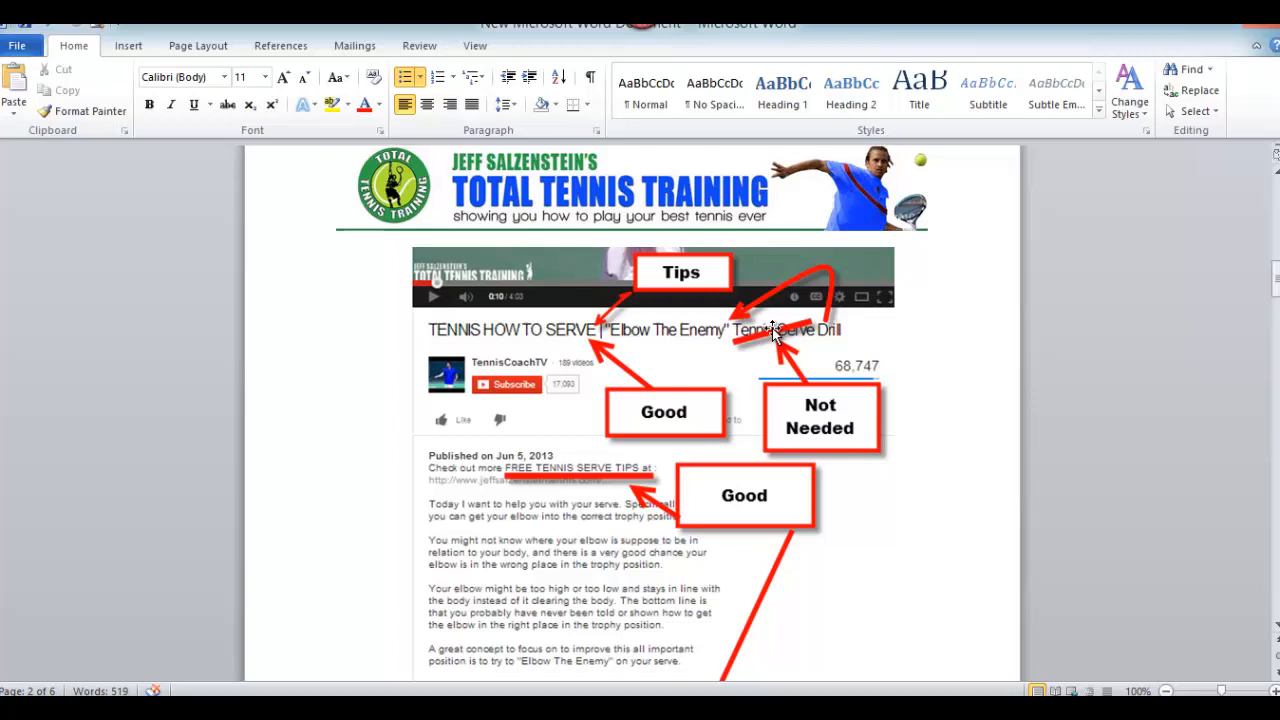
mouse_move(820, 332)
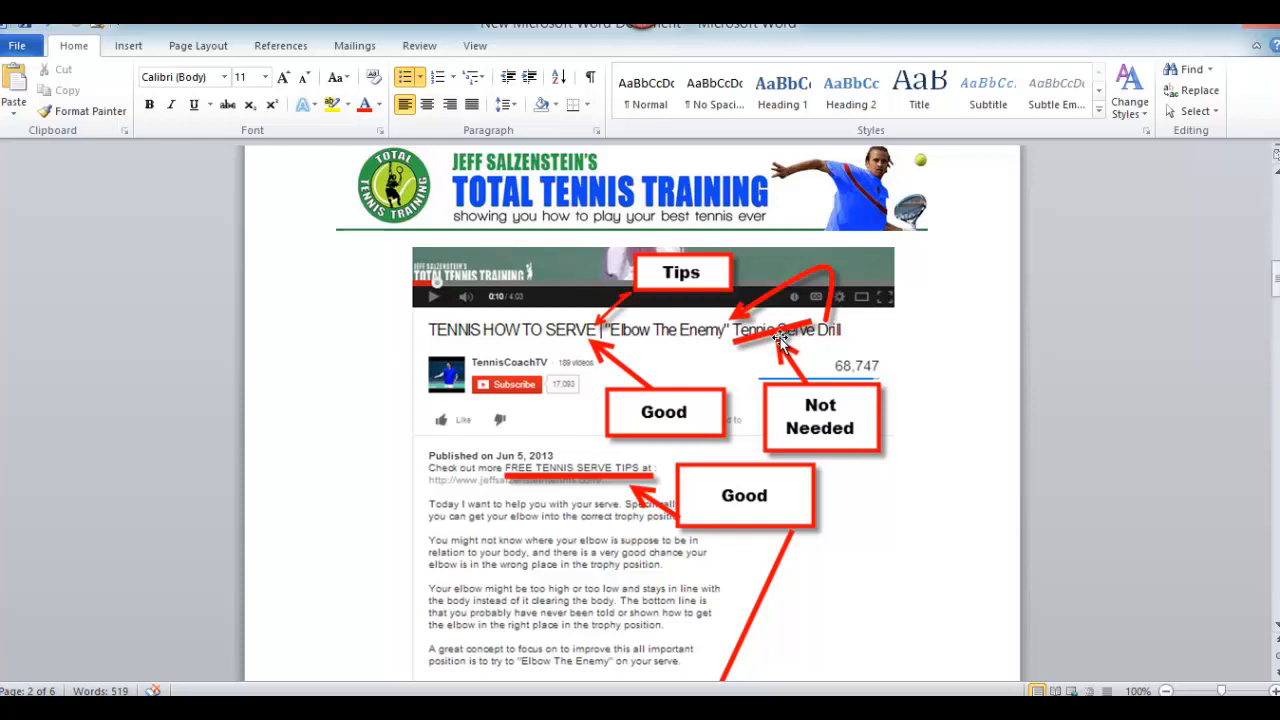
mouse_move(290, 378)
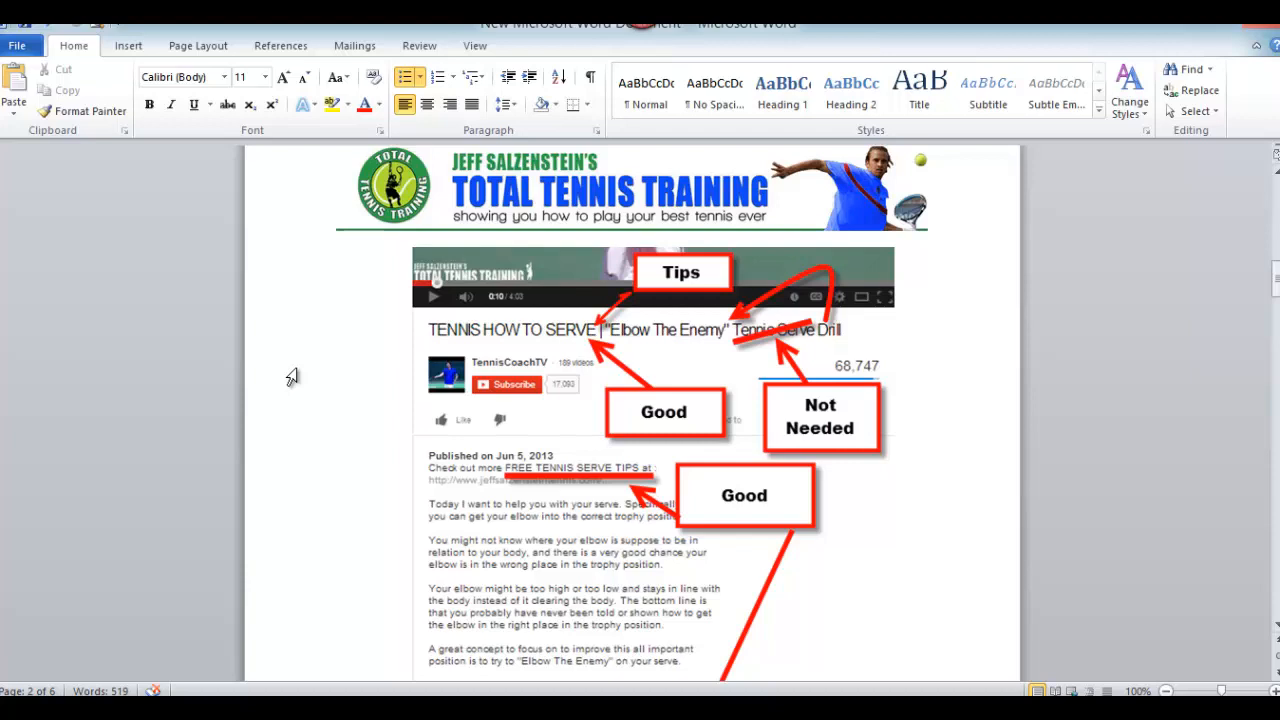
Scroll toward the numbered checklist, settling at the FREE TENNIS SERVE TIPS link.
scroll(down, 3)
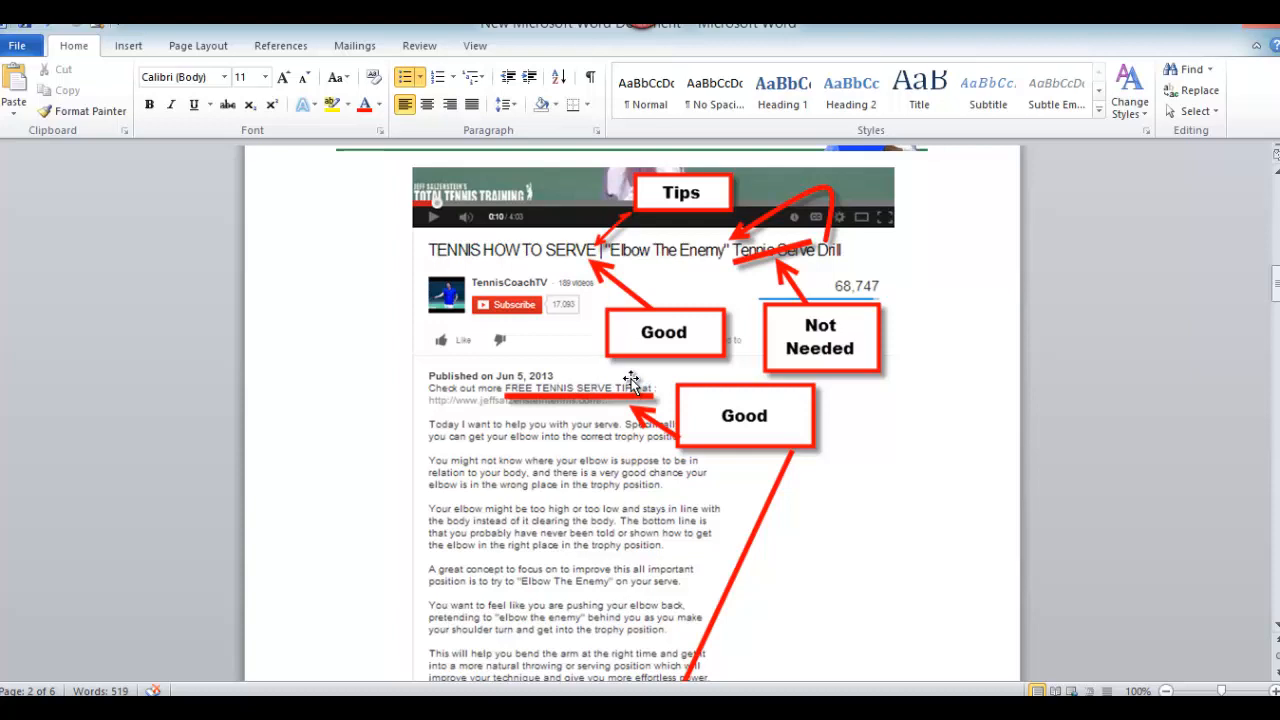
scroll(down, 3)
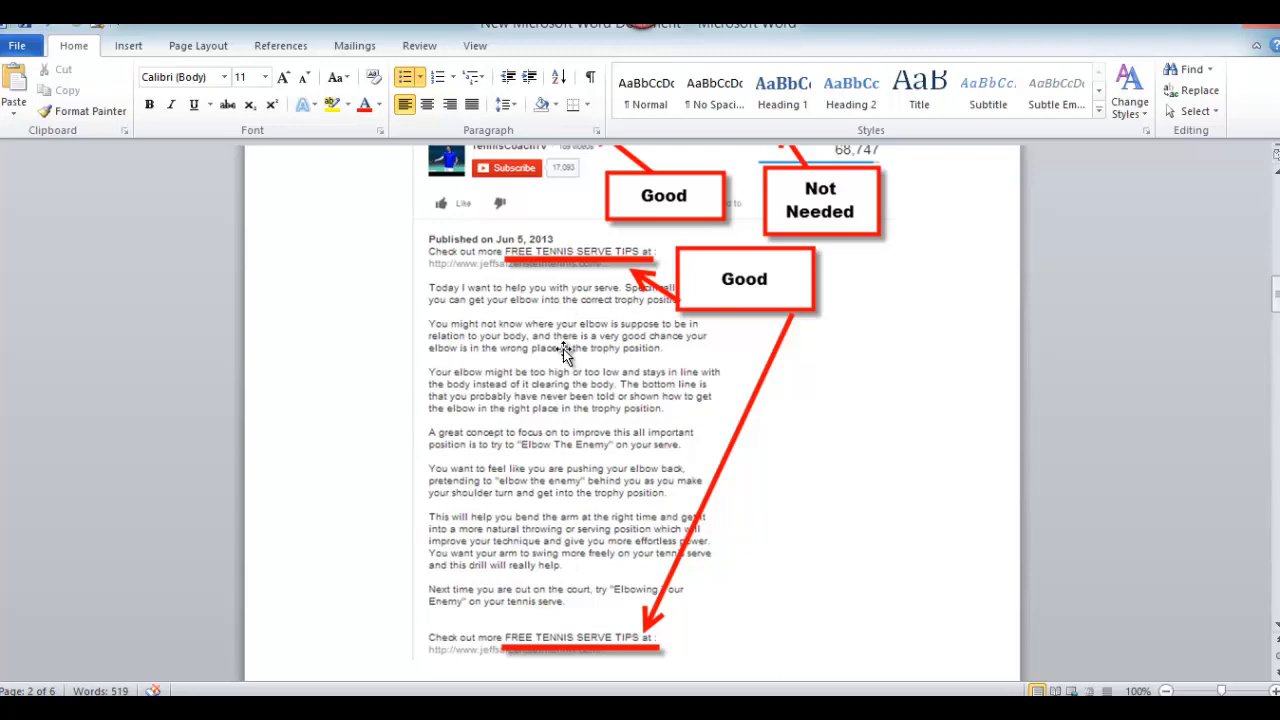
scroll(up, 3)
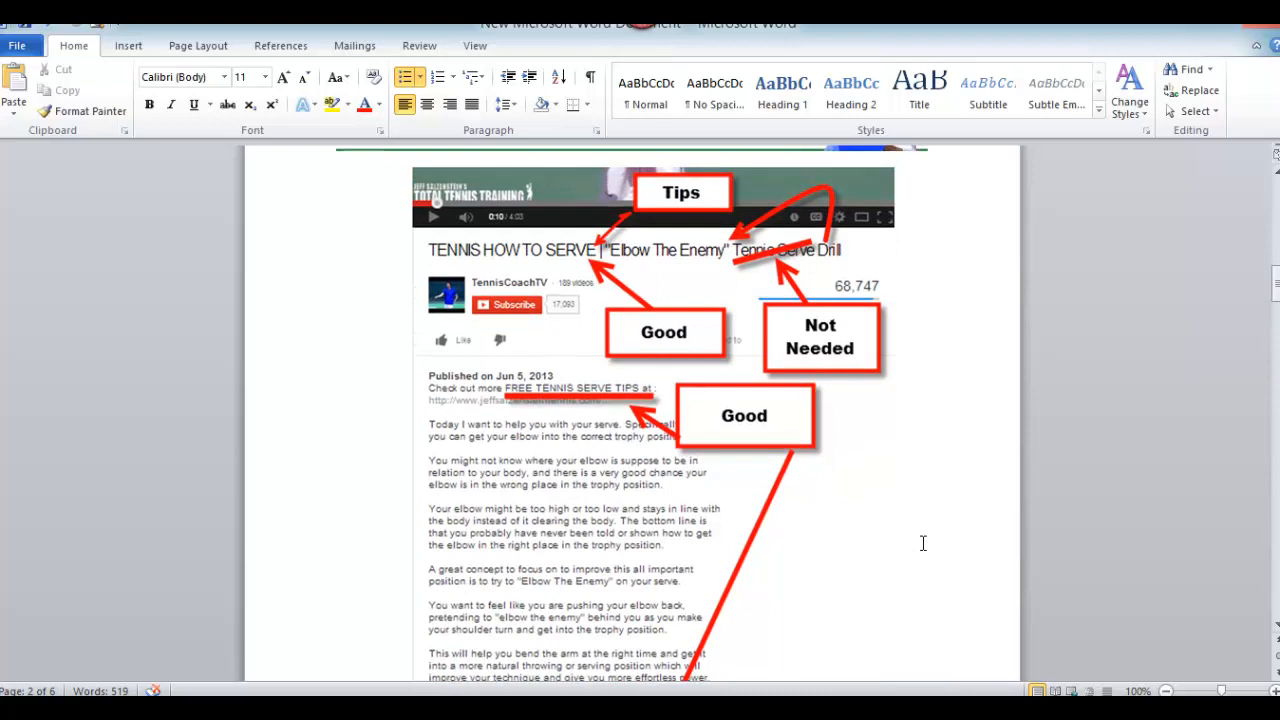
mouse_move(858, 498)
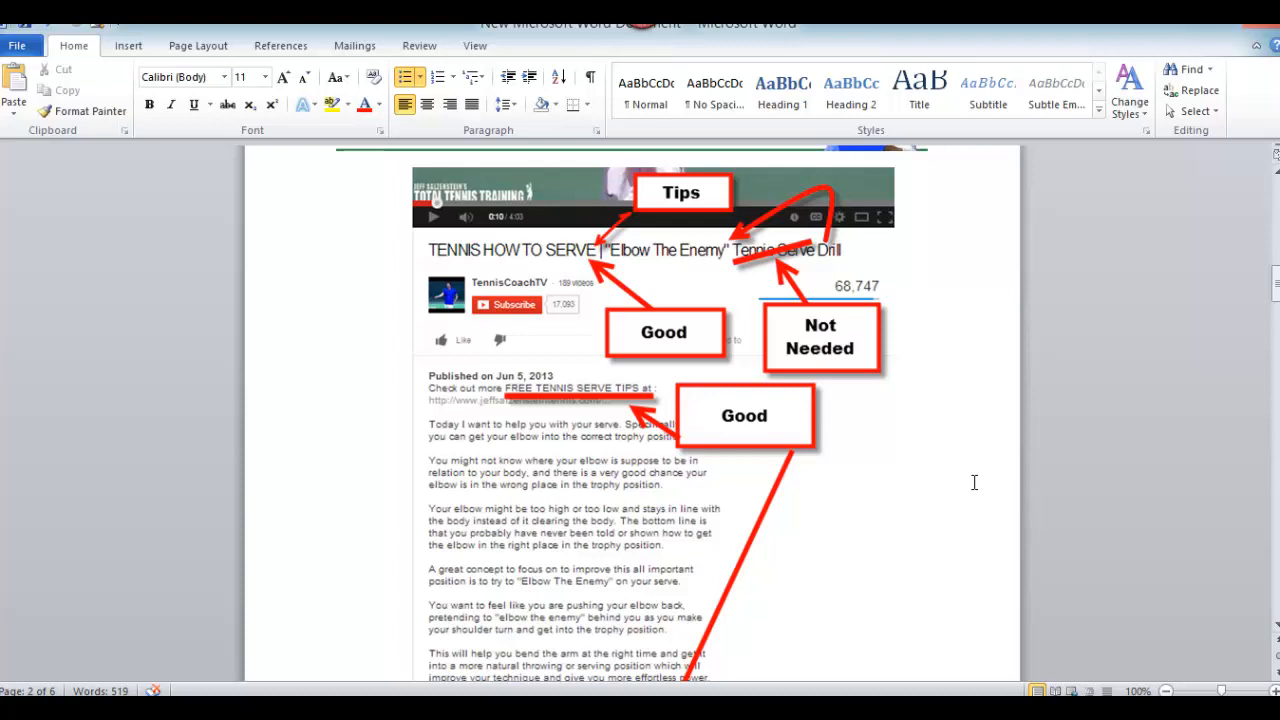
scroll(down, 3)
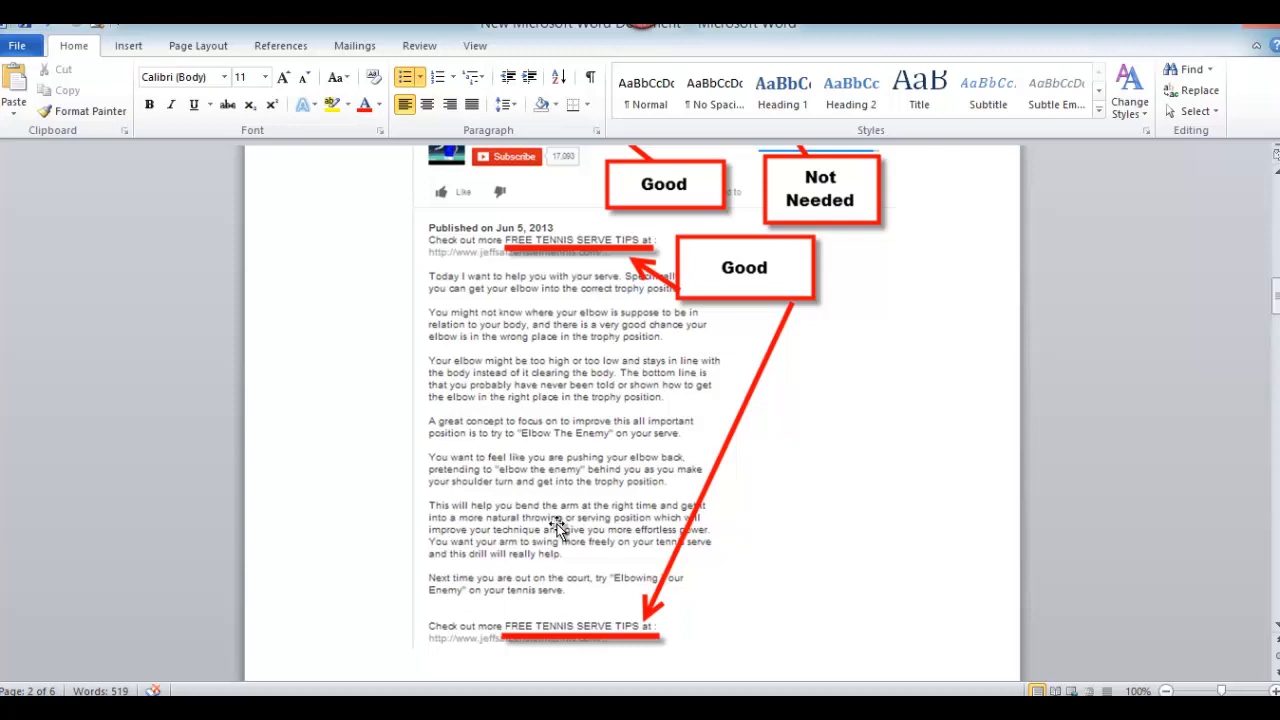
mouse_move(418, 535)
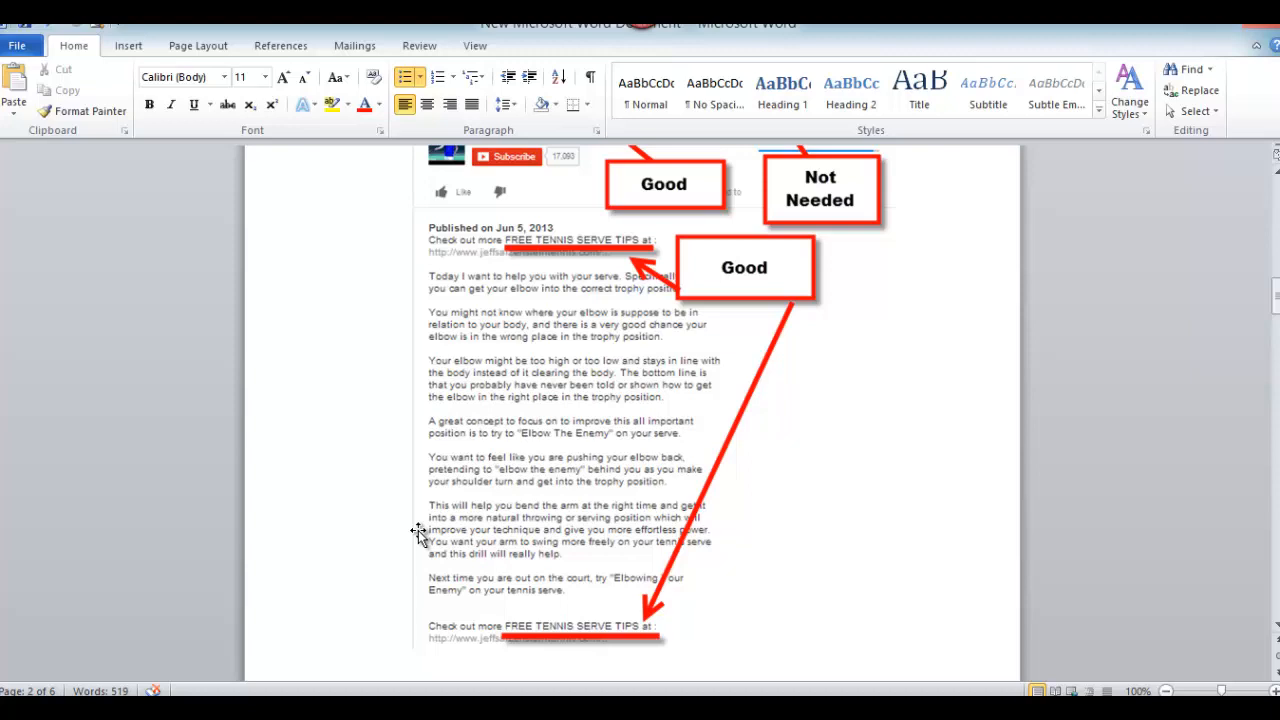
mouse_move(955, 458)
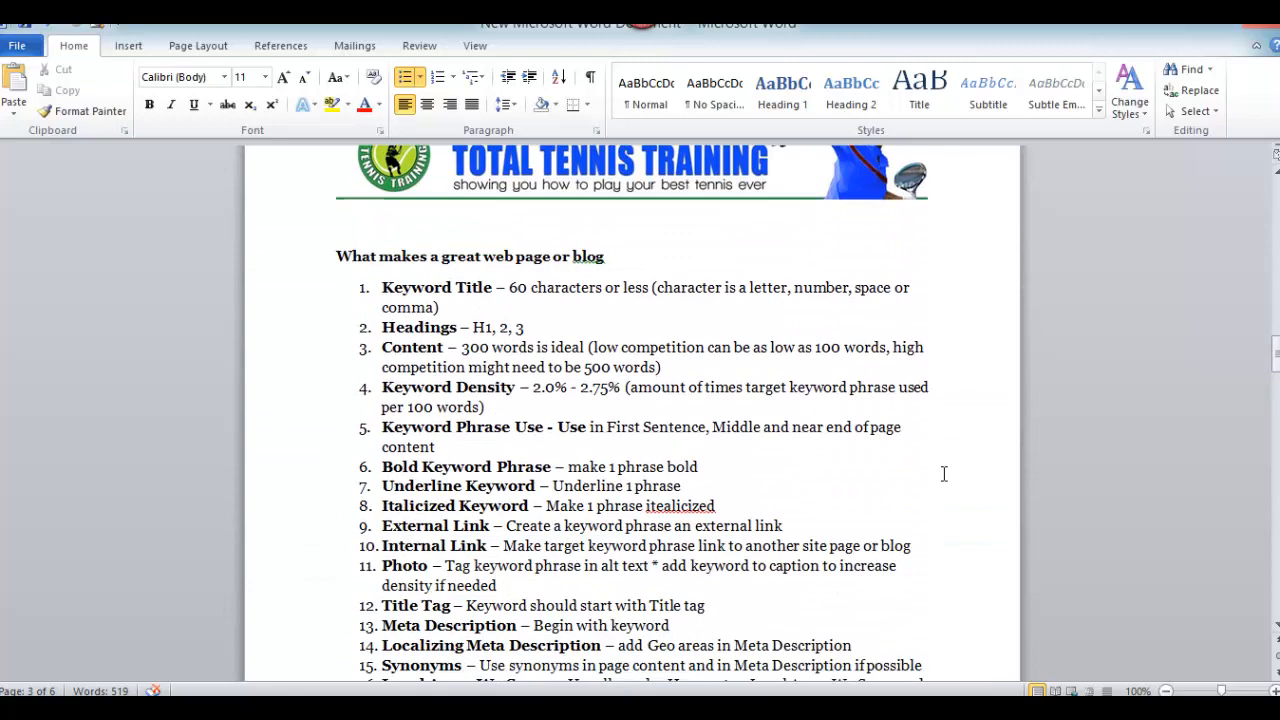
scroll(down, 3)
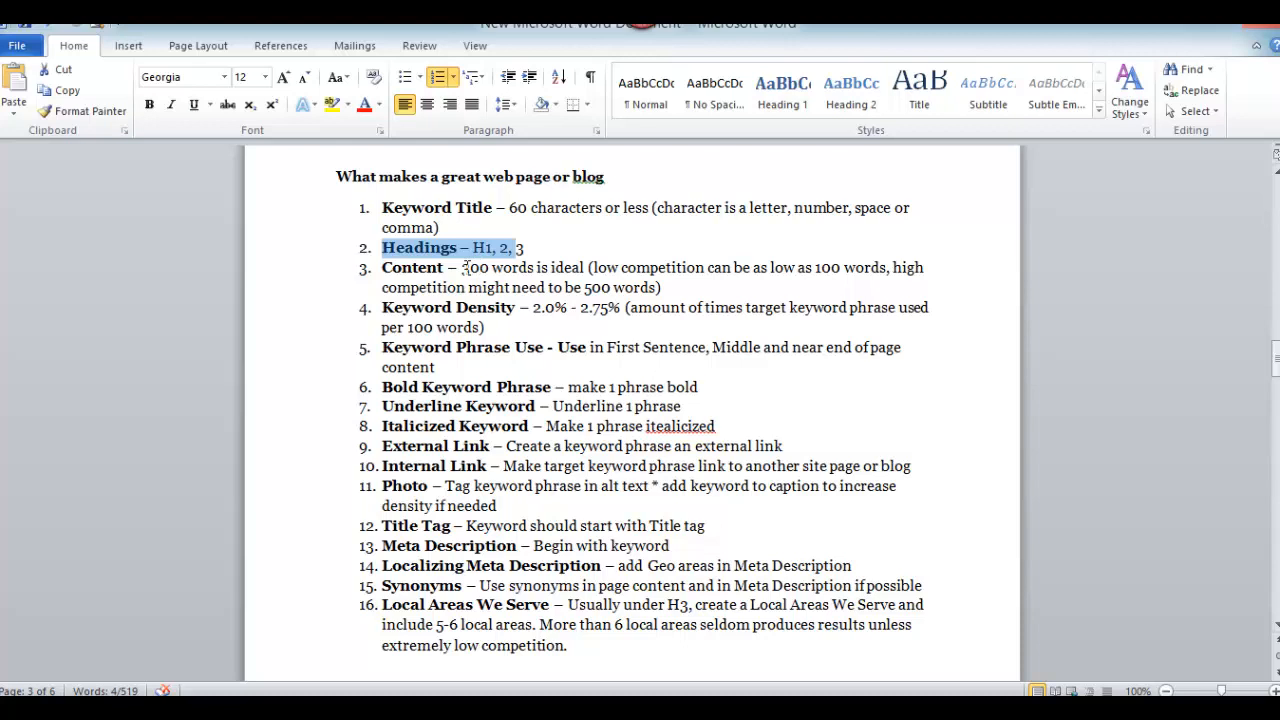
mouse_move(594, 315)
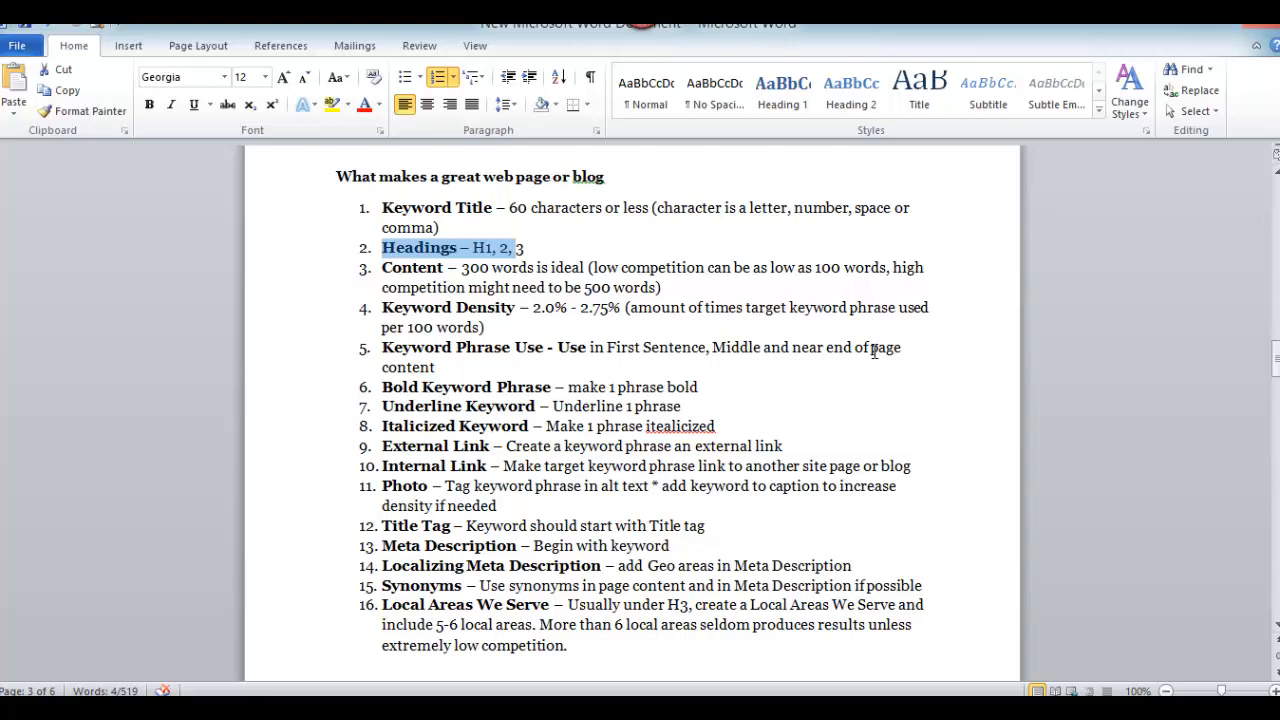
mouse_move(703, 384)
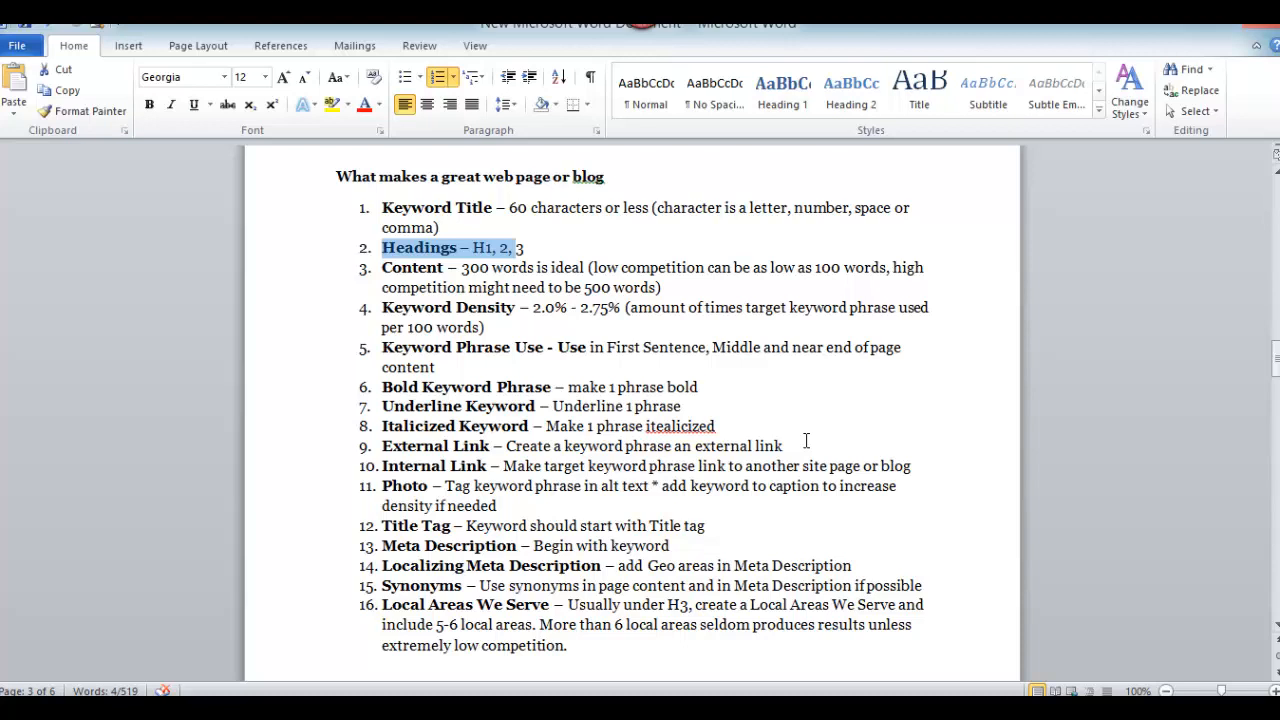
mouse_move(802, 461)
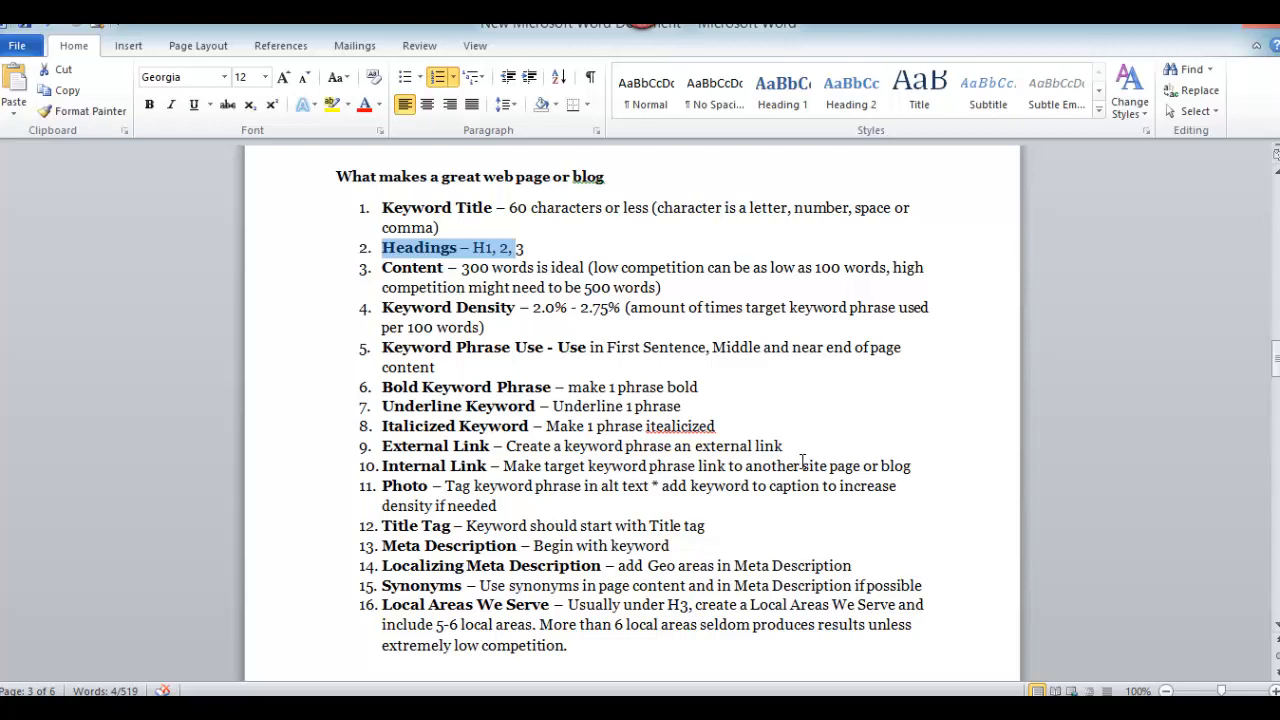
mouse_move(924, 461)
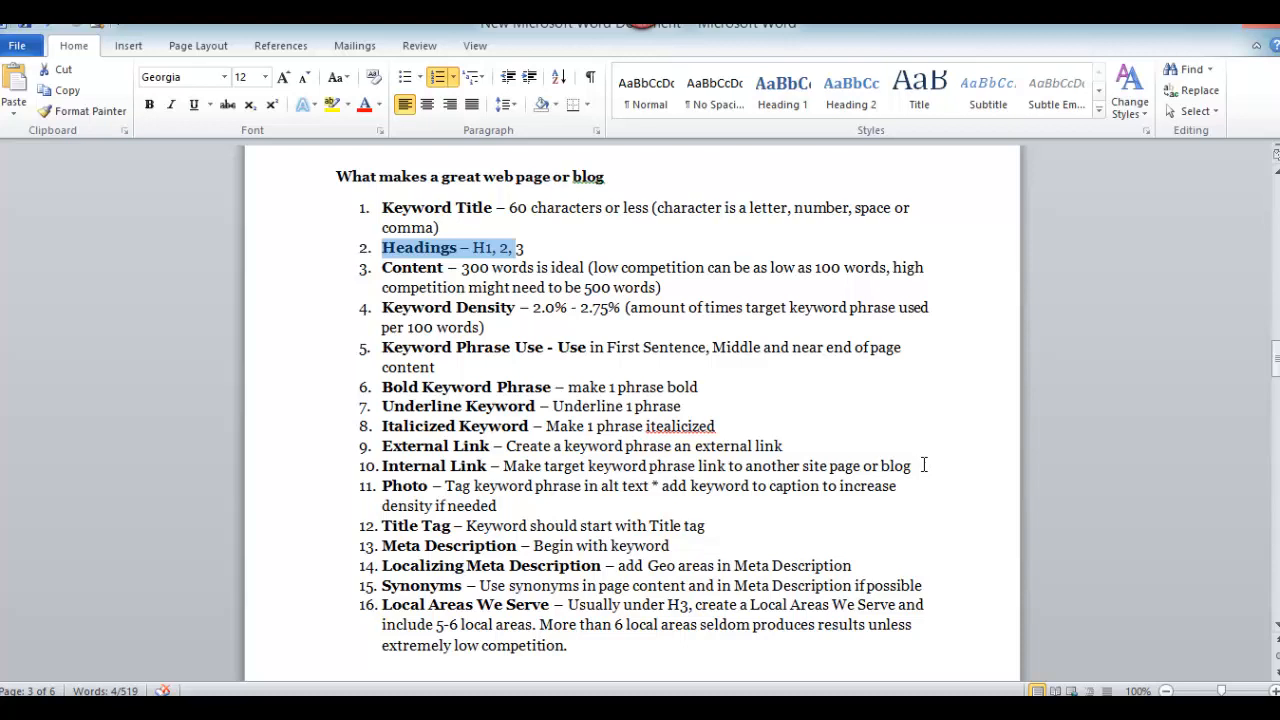
mouse_move(924, 462)
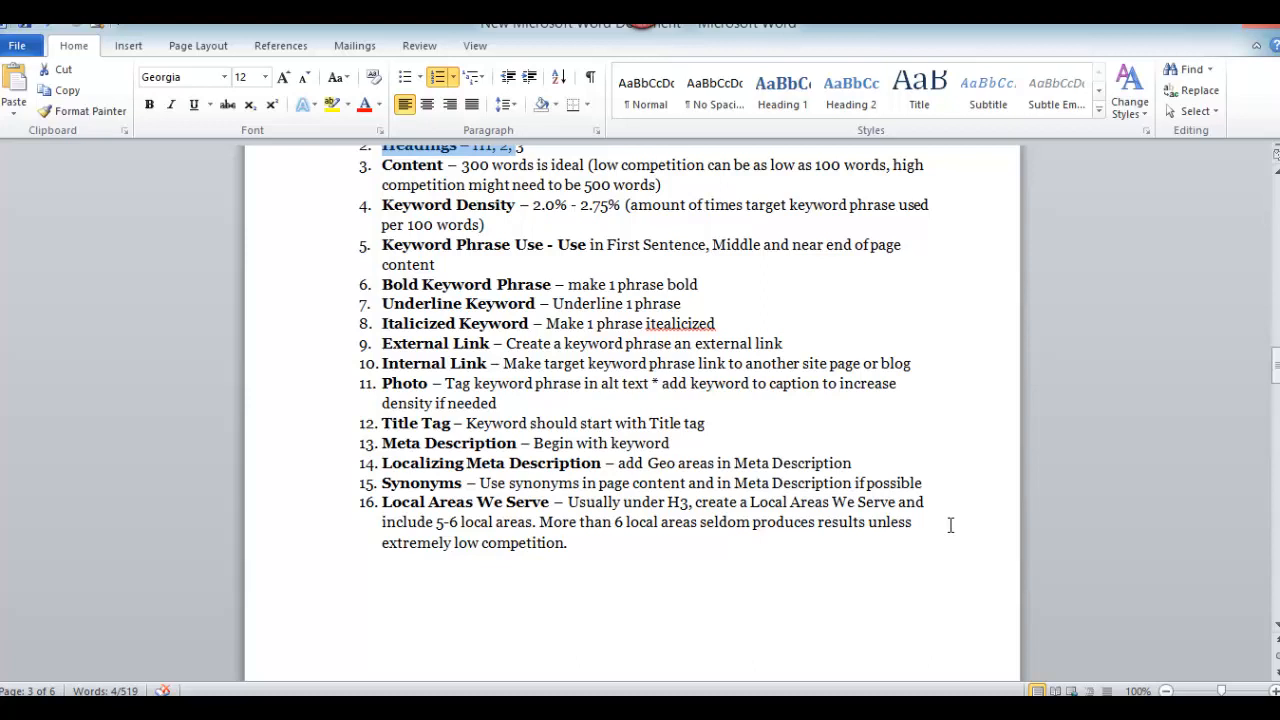
mouse_move(950, 535)
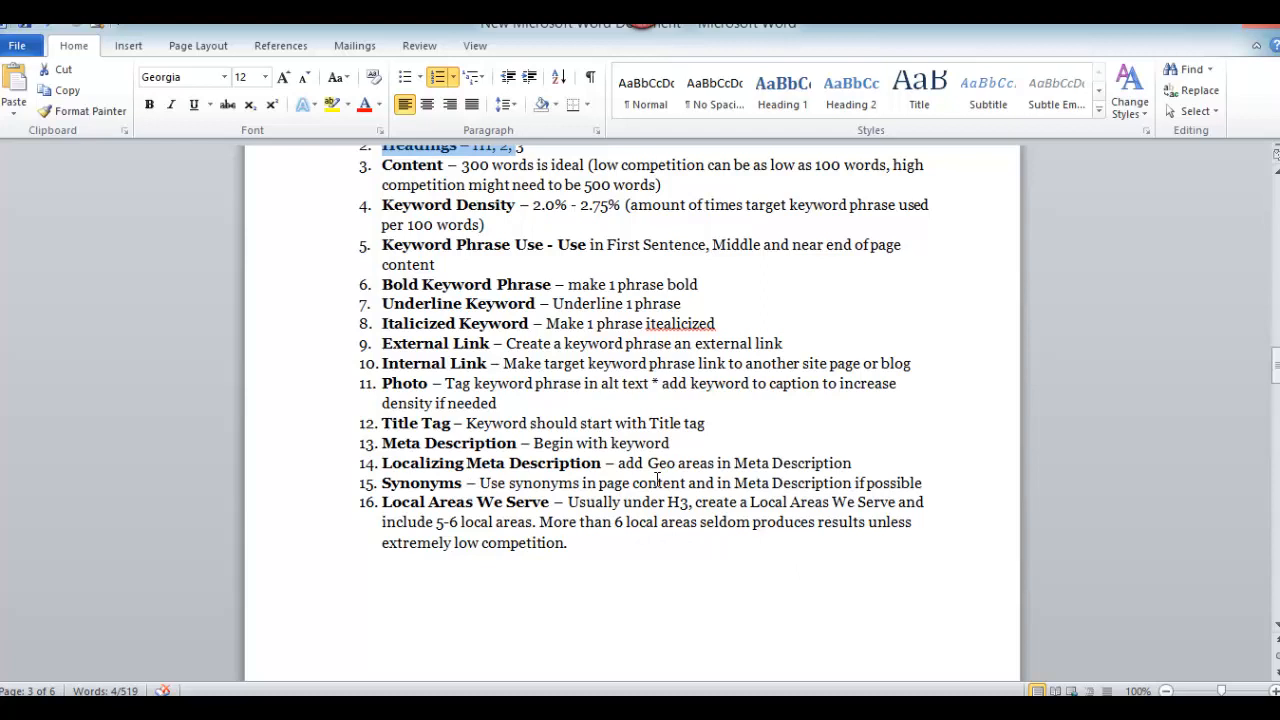
mouse_move(623, 463)
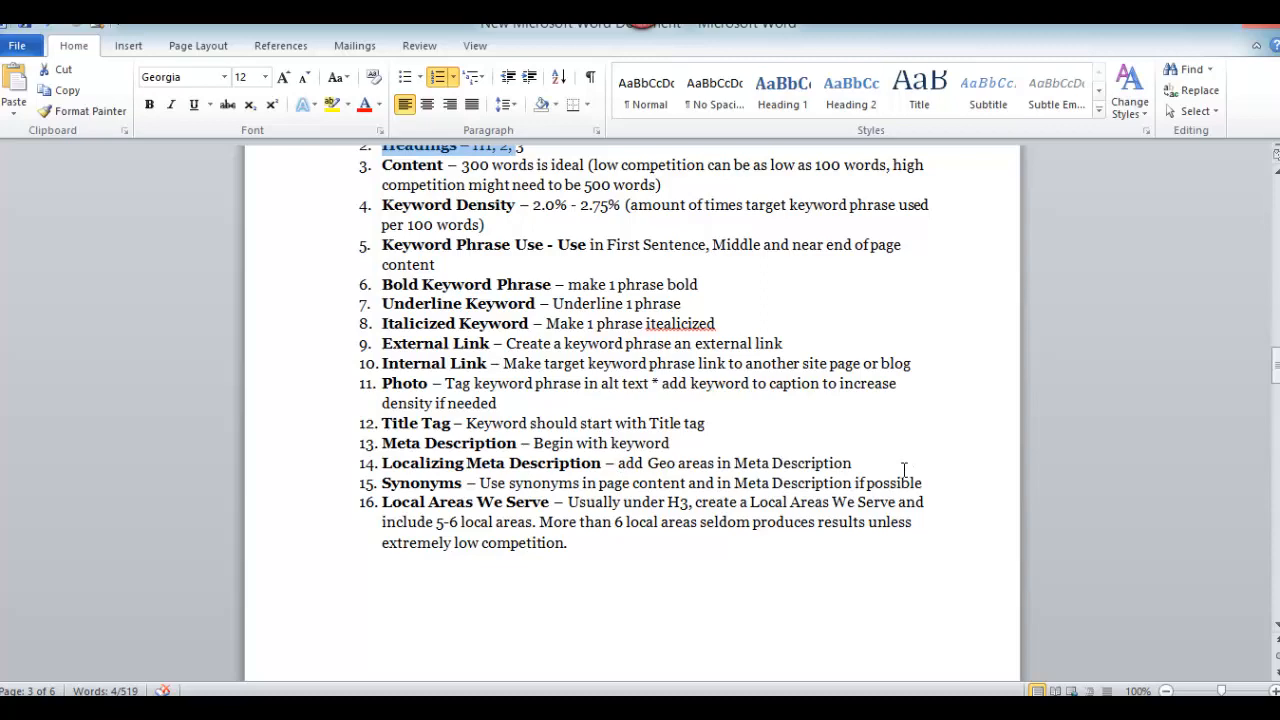
Scroll past the checklist to page 4's tennis banner, keyword bullets and content-score screenshot.
scroll(down, 3)
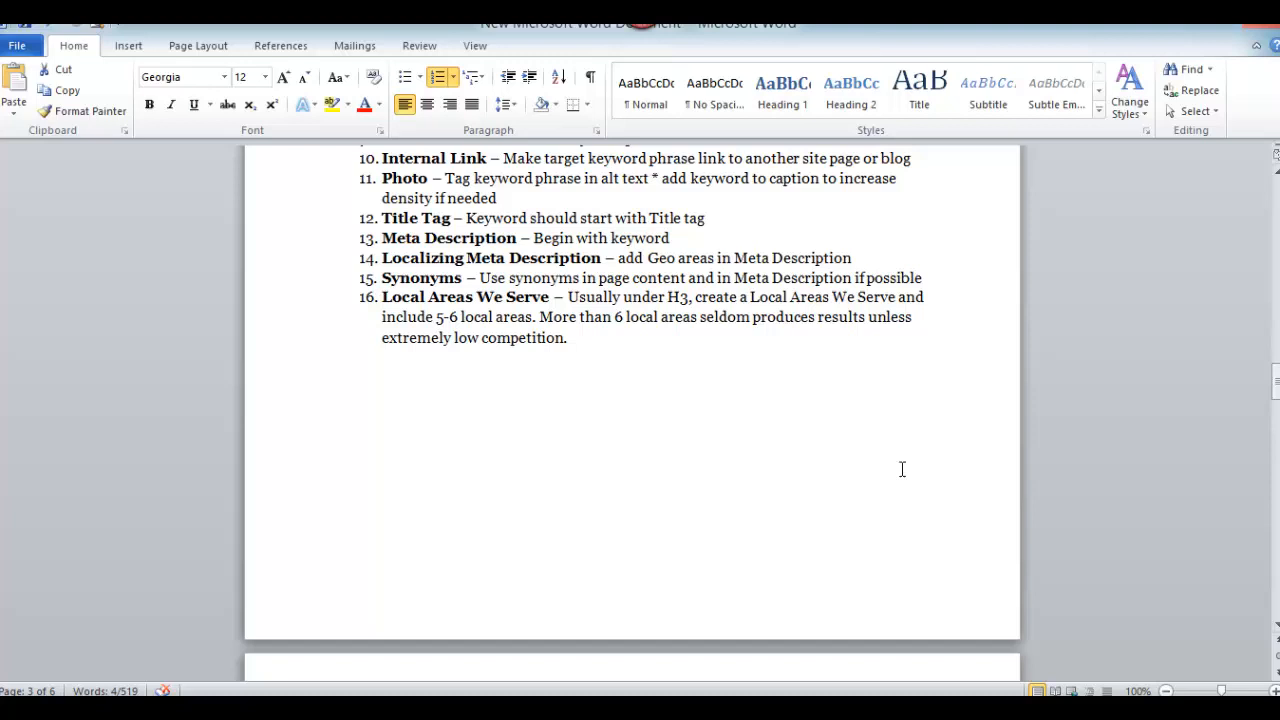
scroll(down, 3)
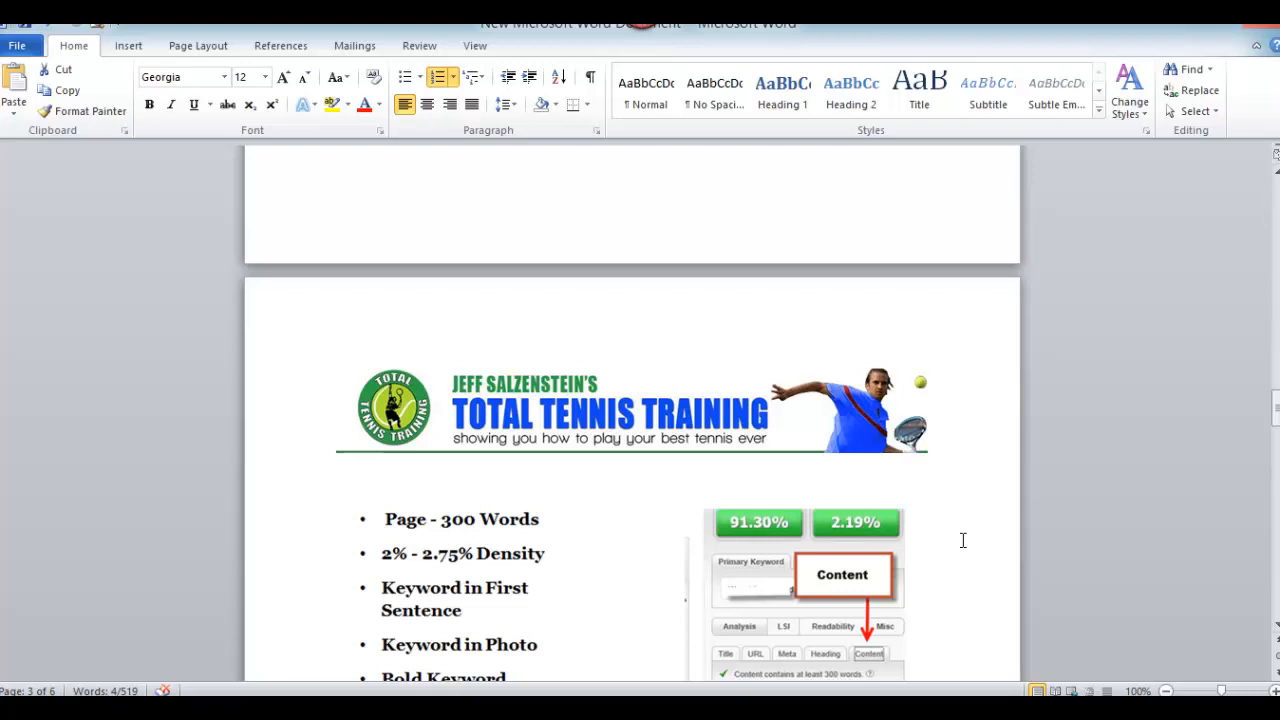
scroll(down, 3)
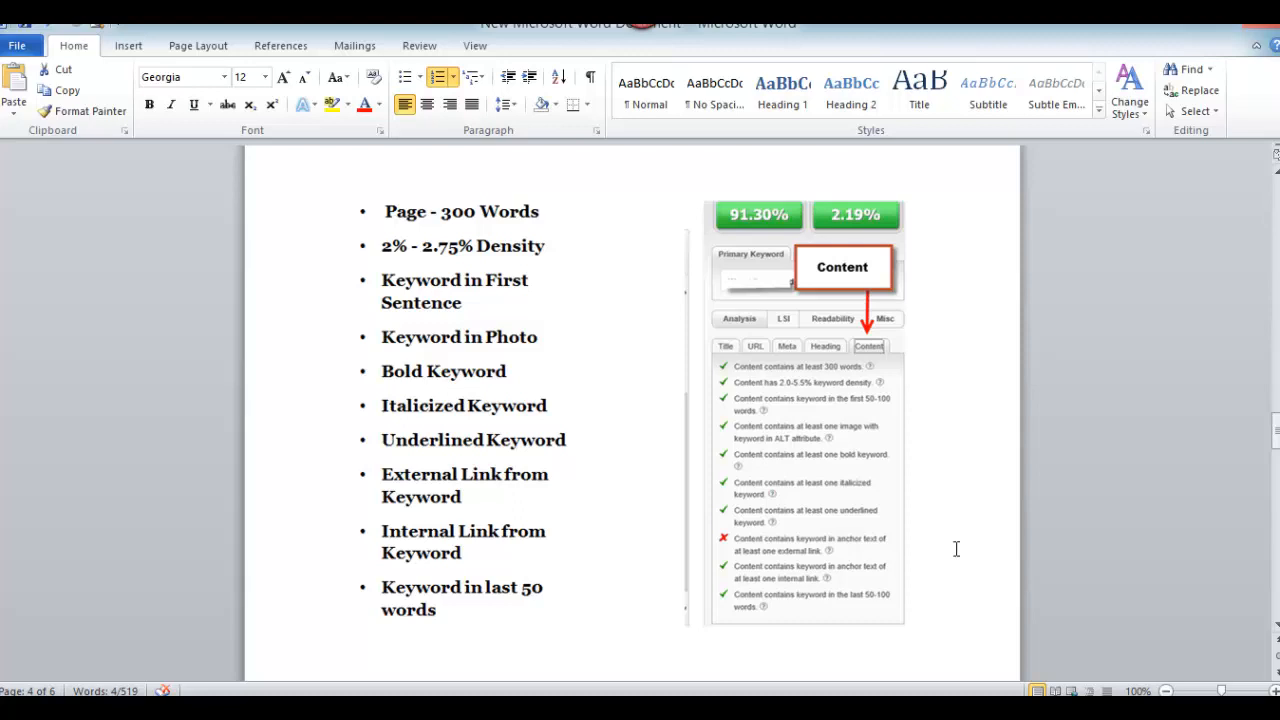
mouse_move(959, 458)
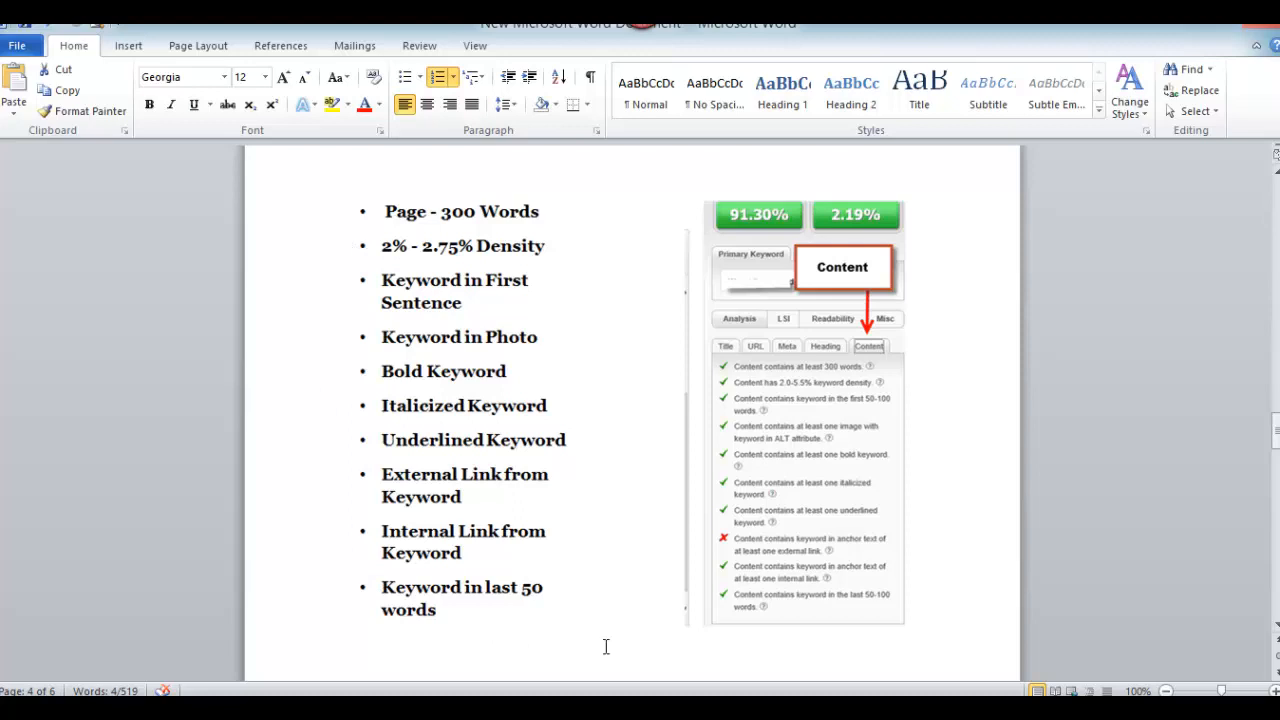
mouse_move(947, 453)
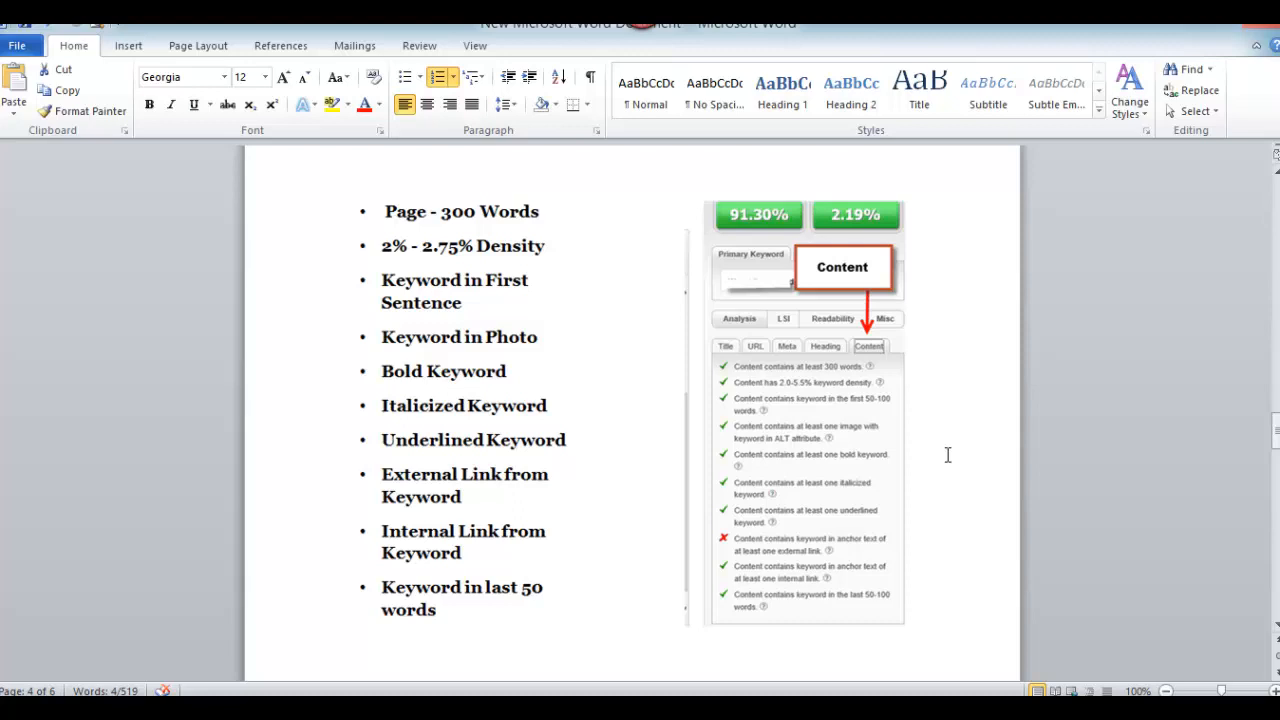
mouse_move(447, 210)
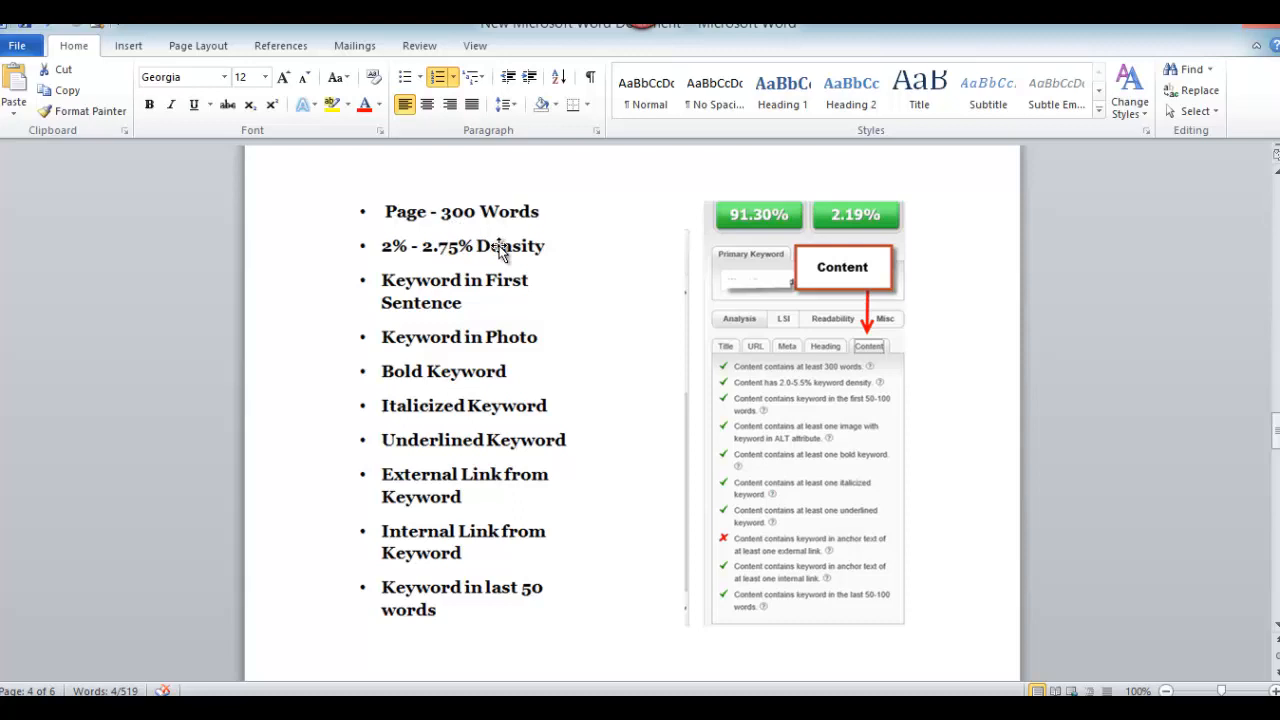
mouse_move(480, 375)
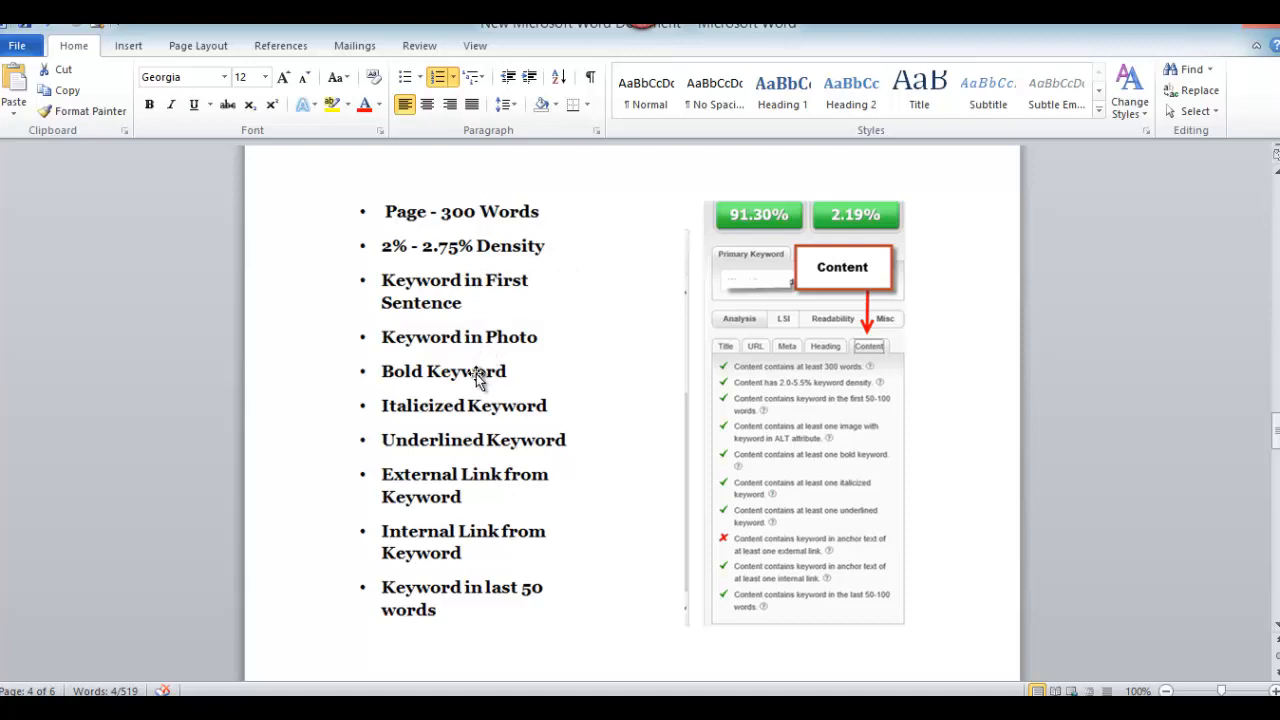
mouse_move(489, 481)
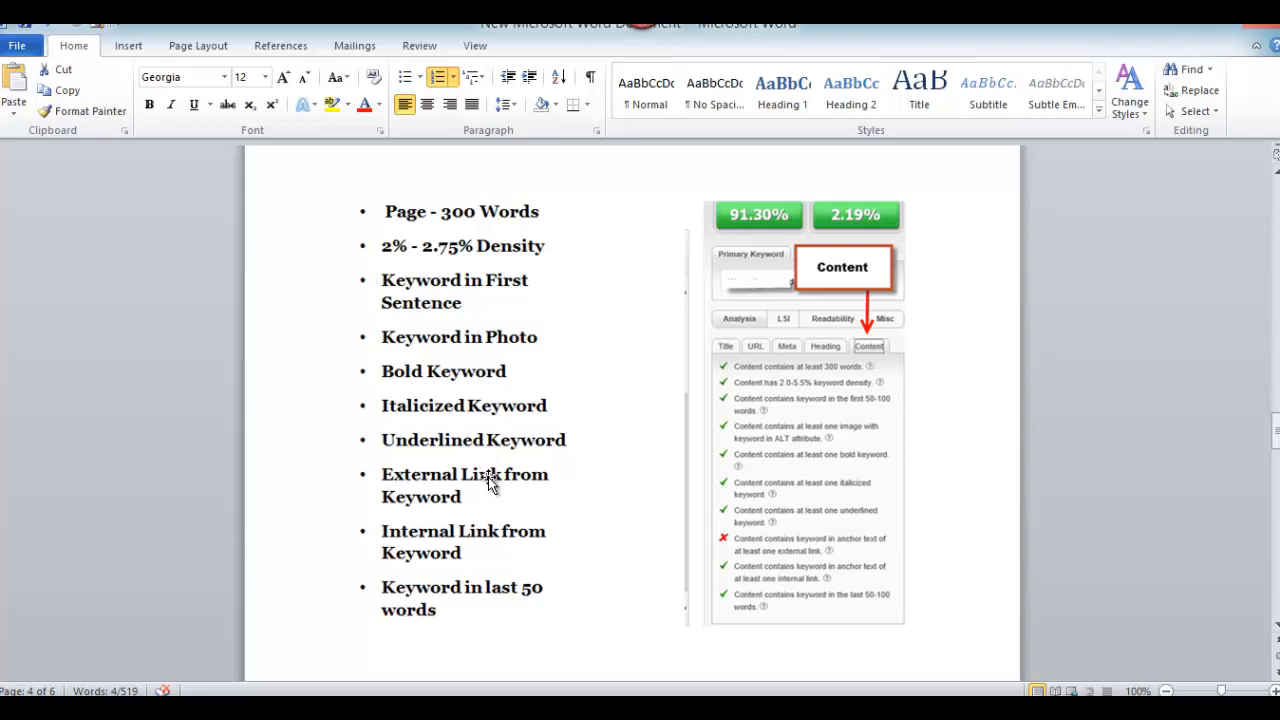
mouse_move(515, 540)
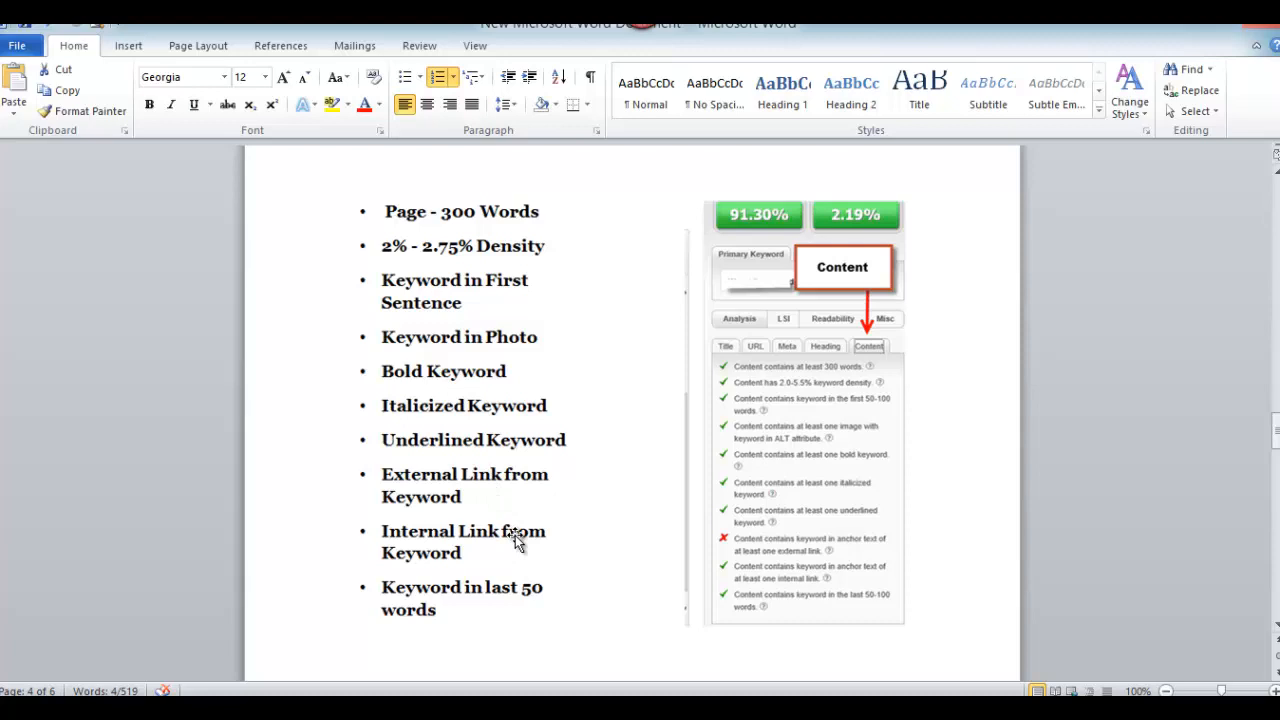
scroll(down, 3)
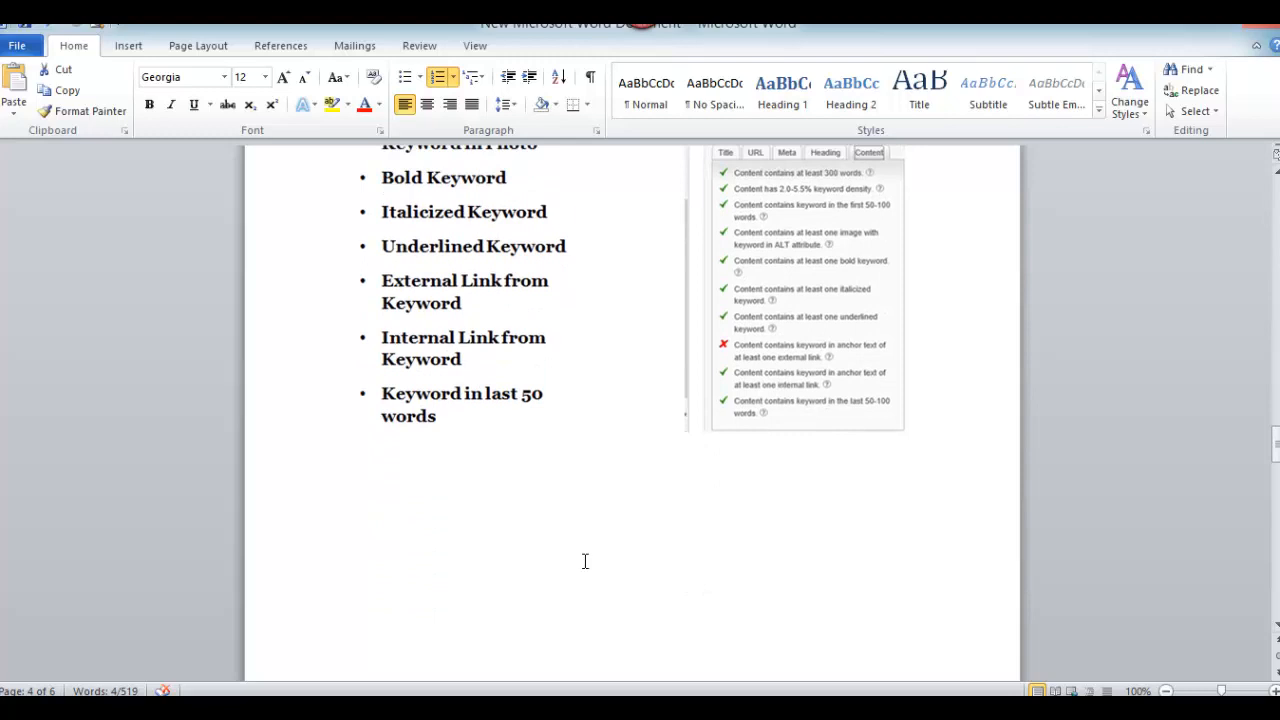
Scroll through the Google+ tennis communities screenshot to where page 6's banner begins.
scroll(down, 3)
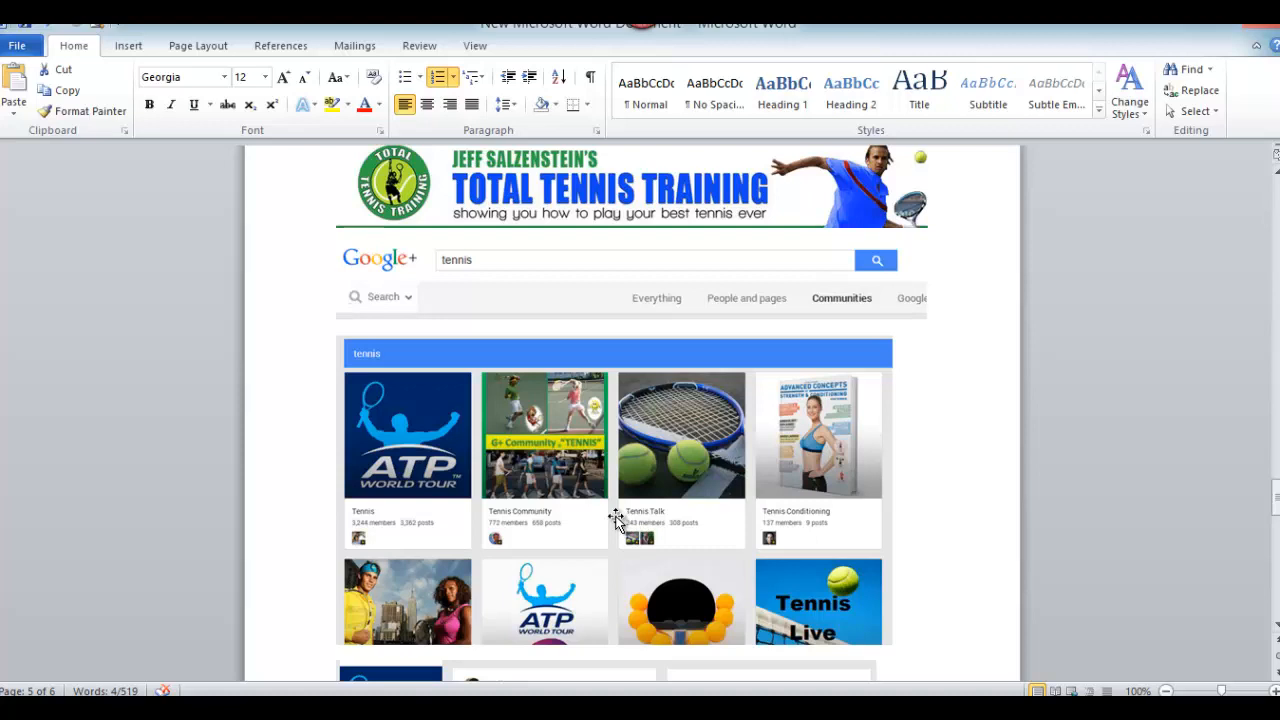
mouse_move(298, 375)
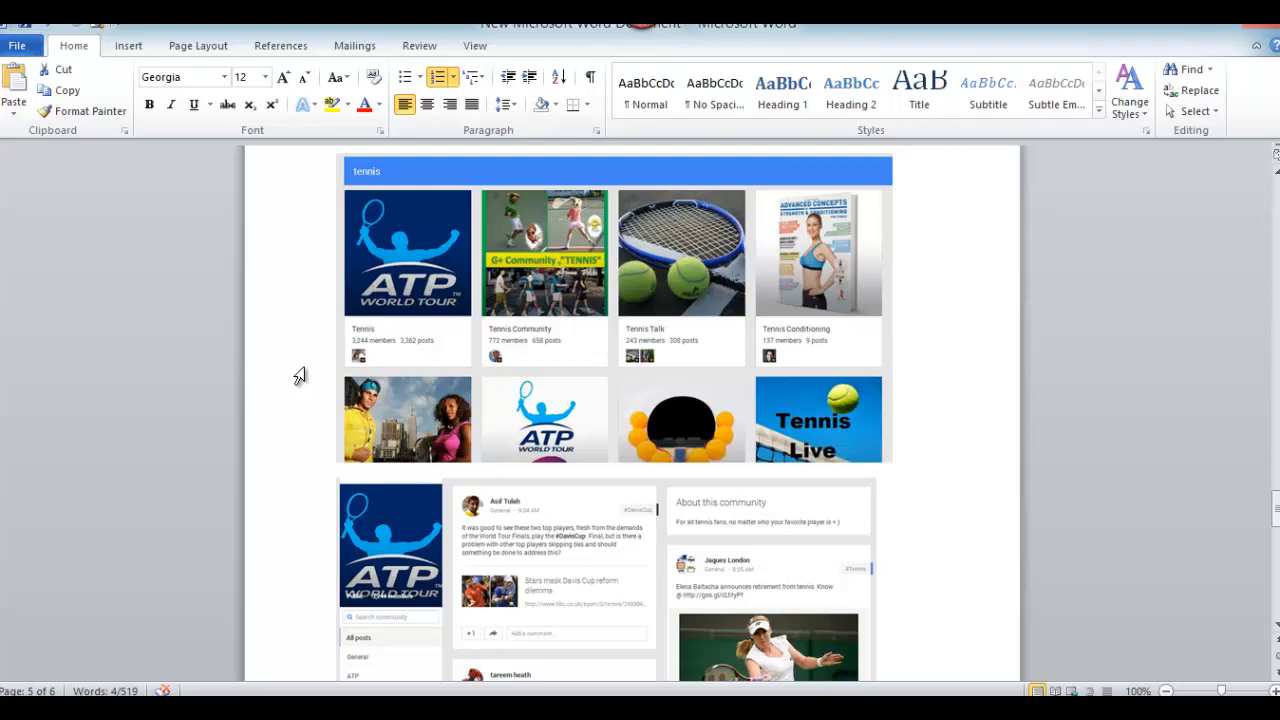
mouse_move(1227, 617)
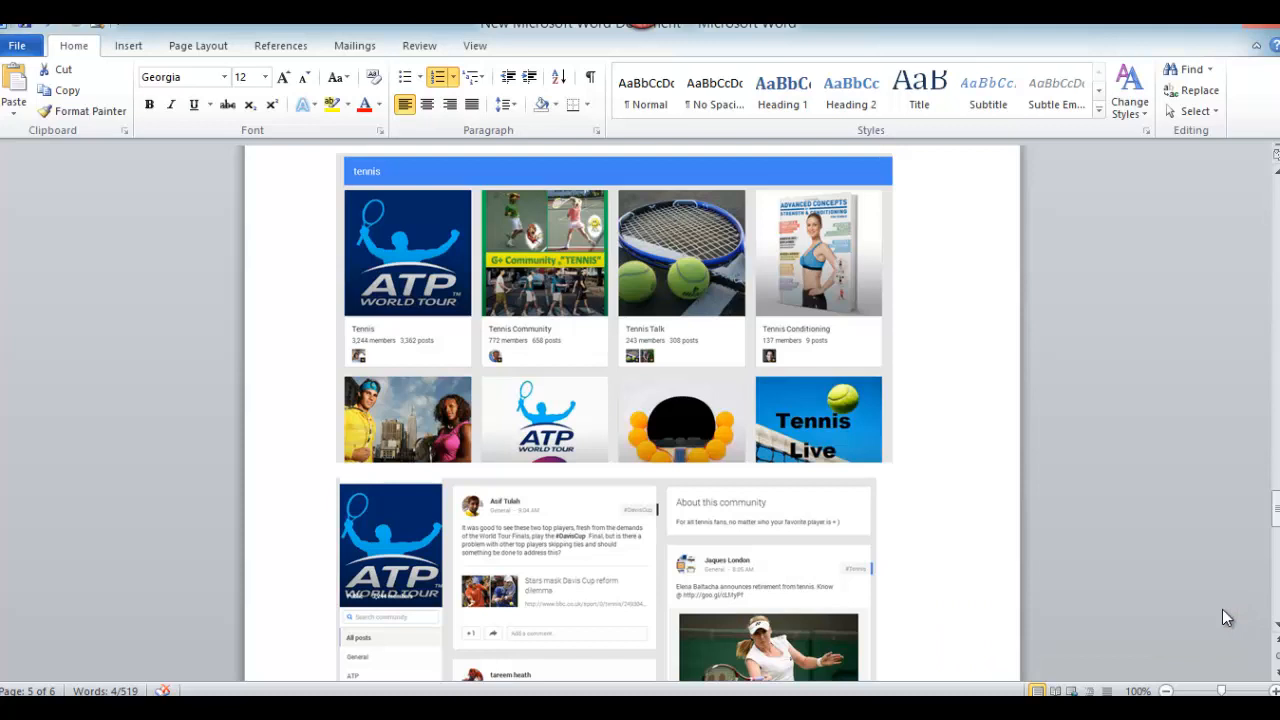
mouse_move(673, 588)
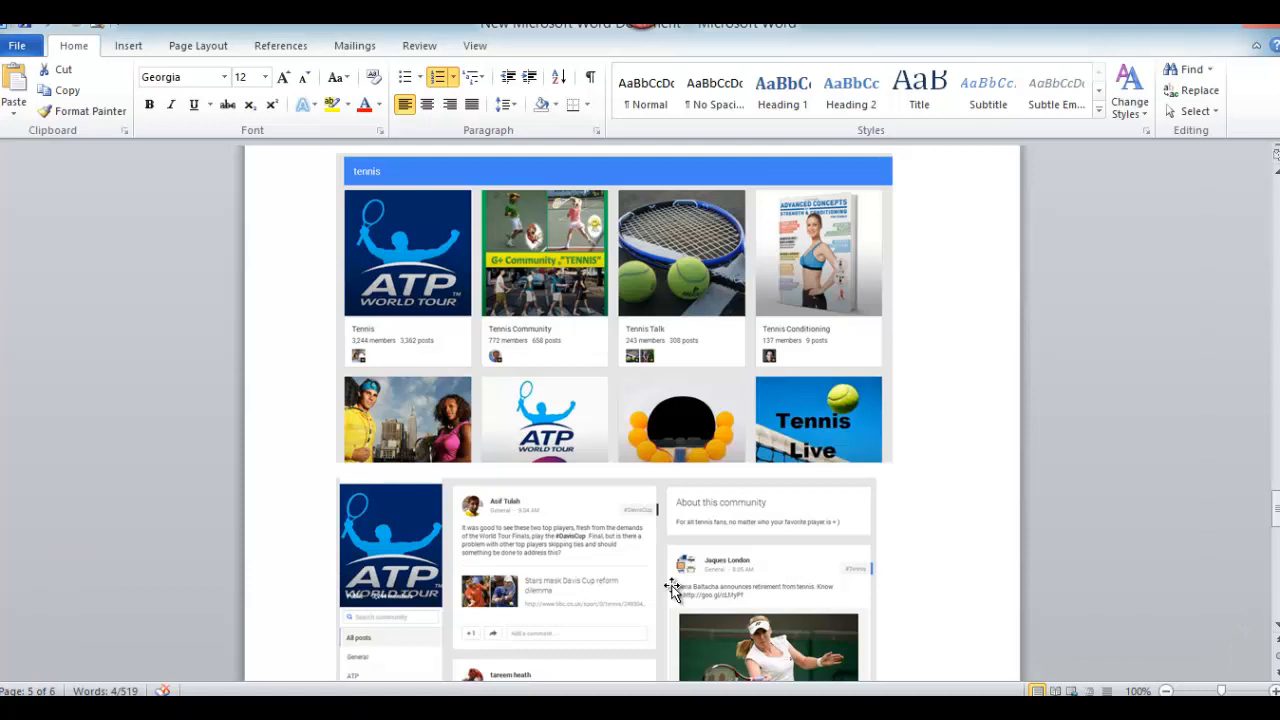
scroll(down, 3)
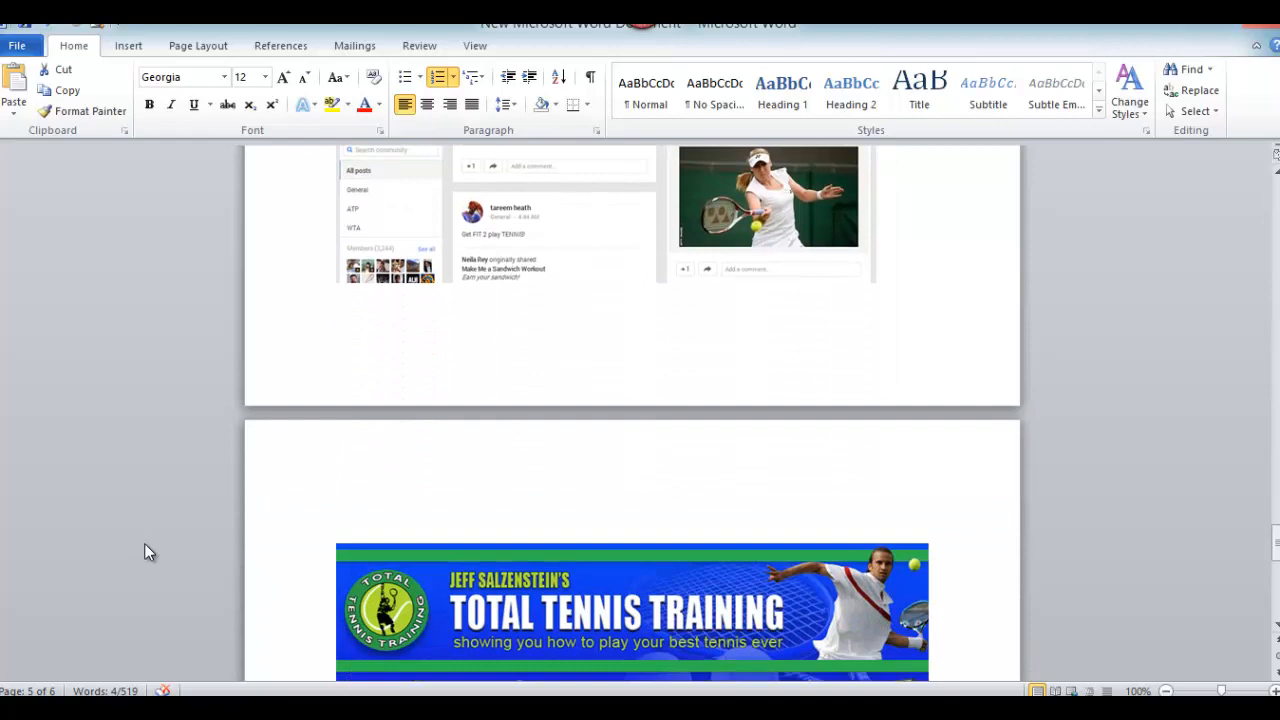